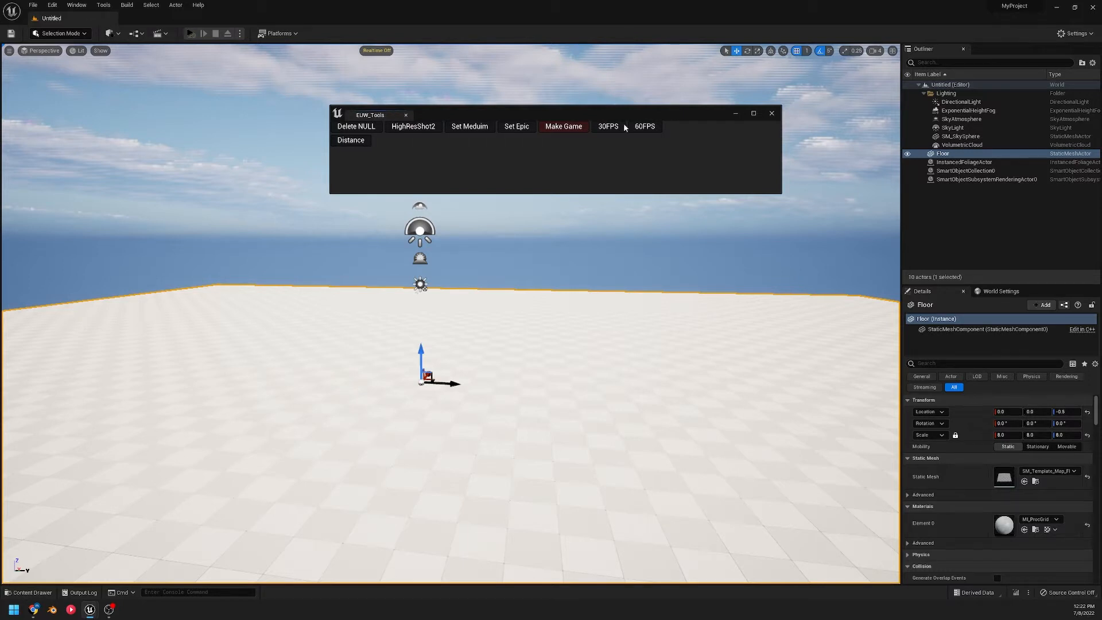
mouse_move(419, 177)
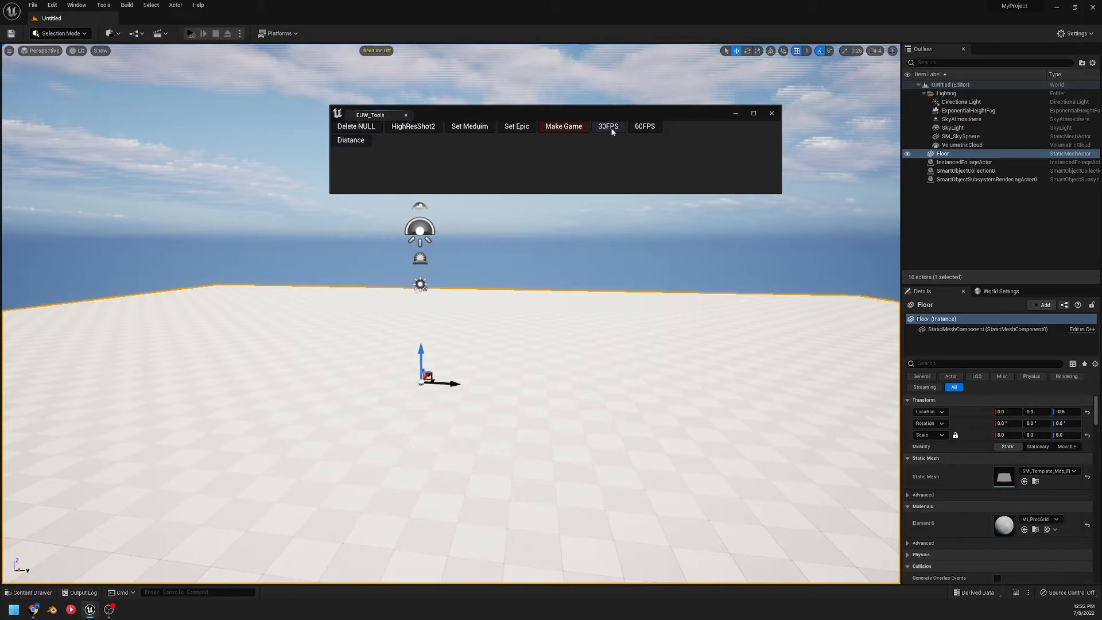
mouse_move(645, 126)
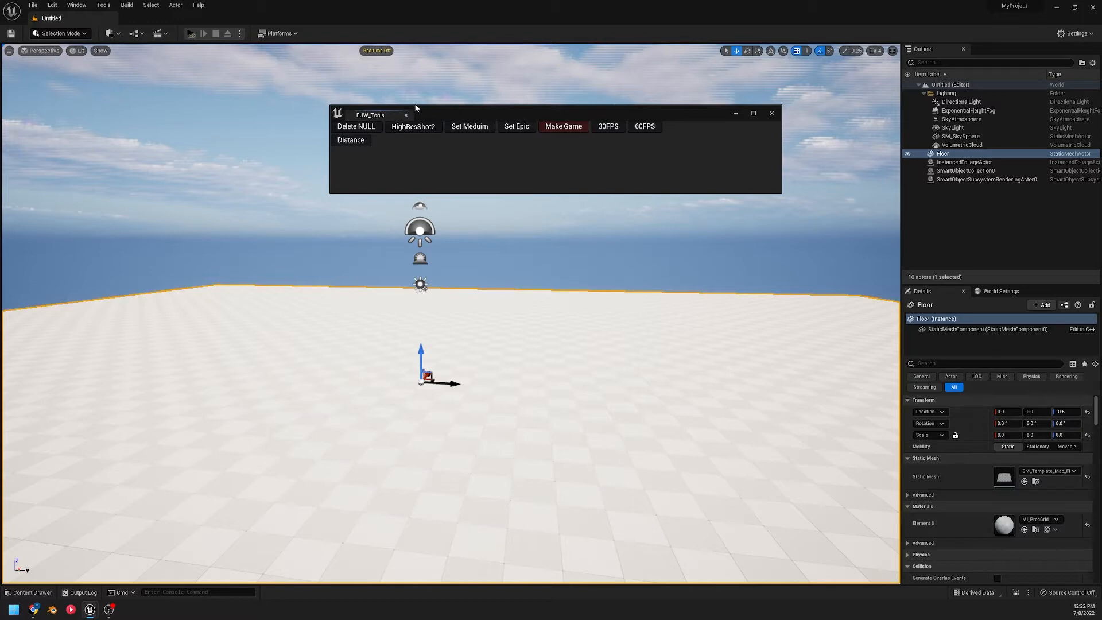
- Close the ELW_Tools editor utility widget tab, leaving only the level open
click(412, 127)
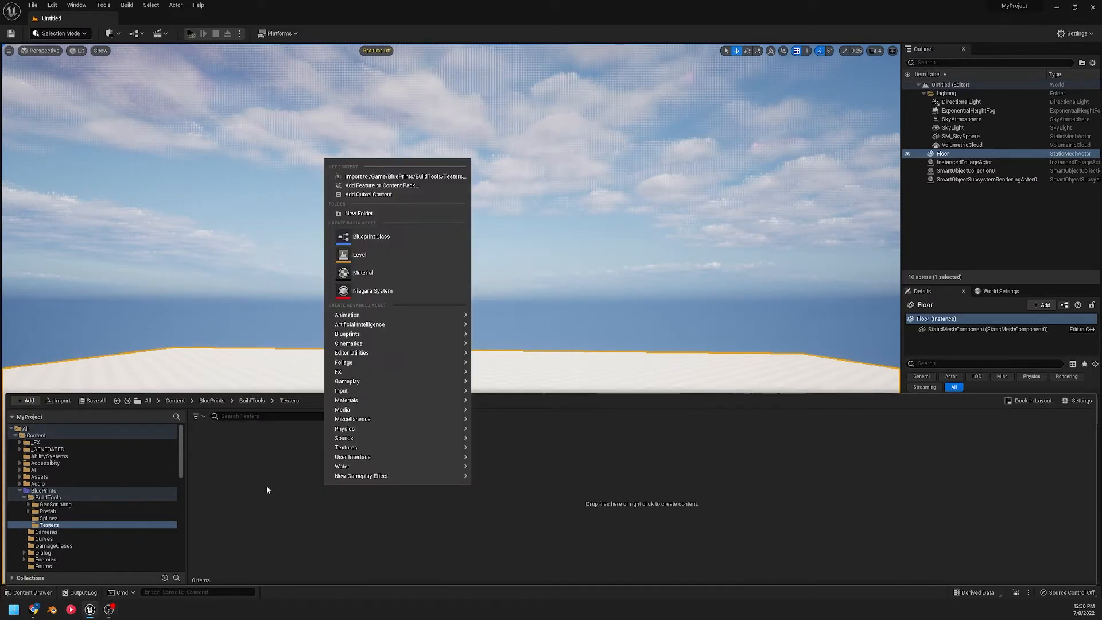
mouse_move(344, 362)
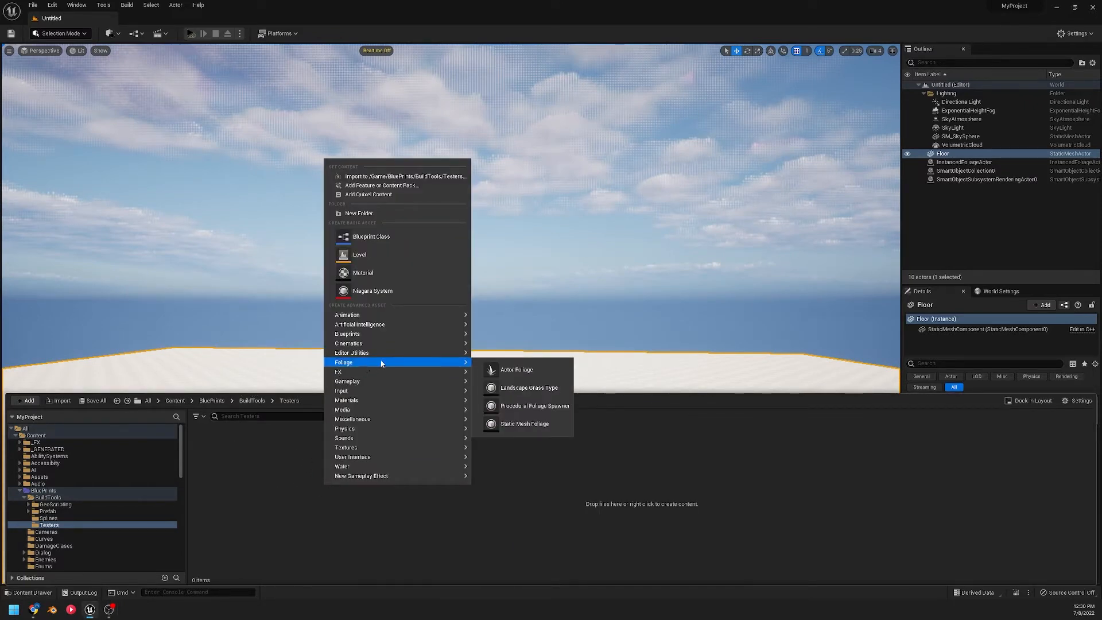
mouse_move(352, 352)
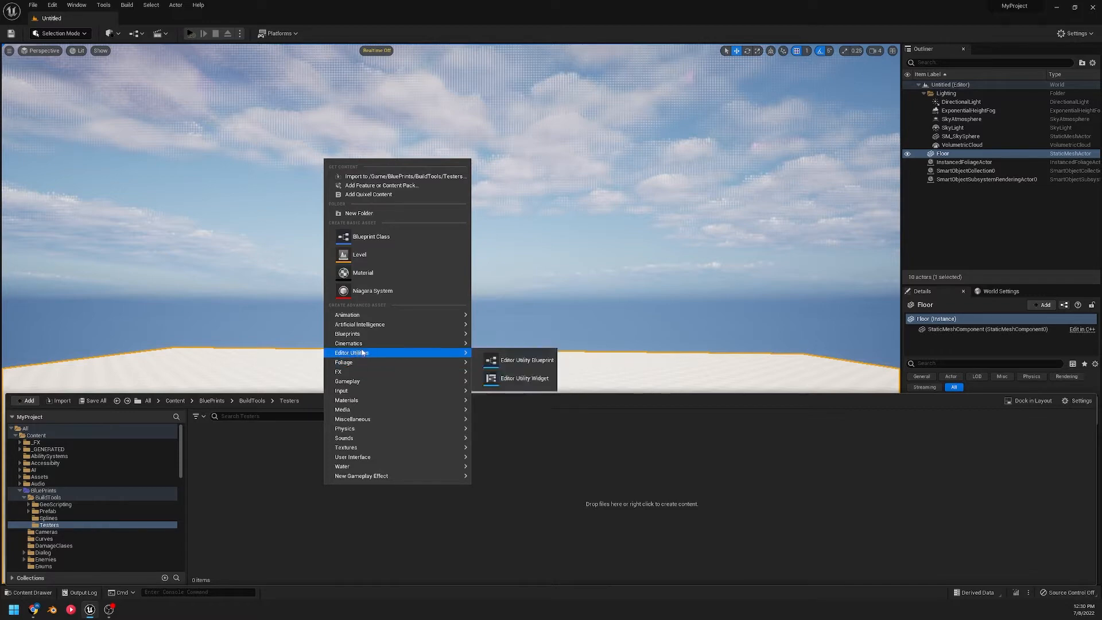
mouse_move(521, 377)
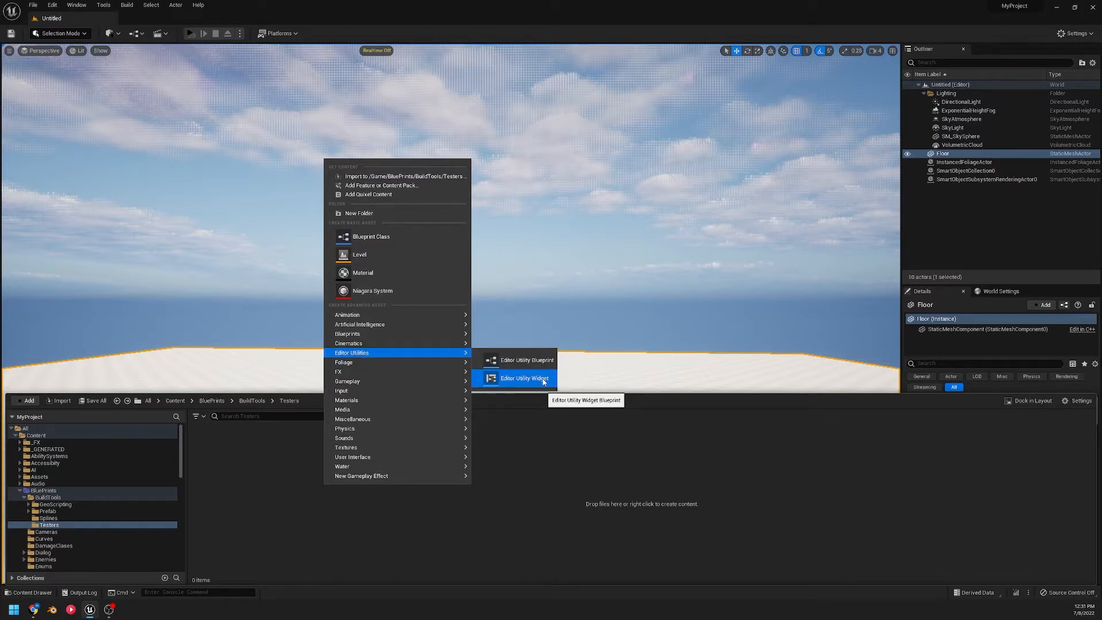
- Create a new Editor Utility Widget and place a Button on its canvas
click(524, 377)
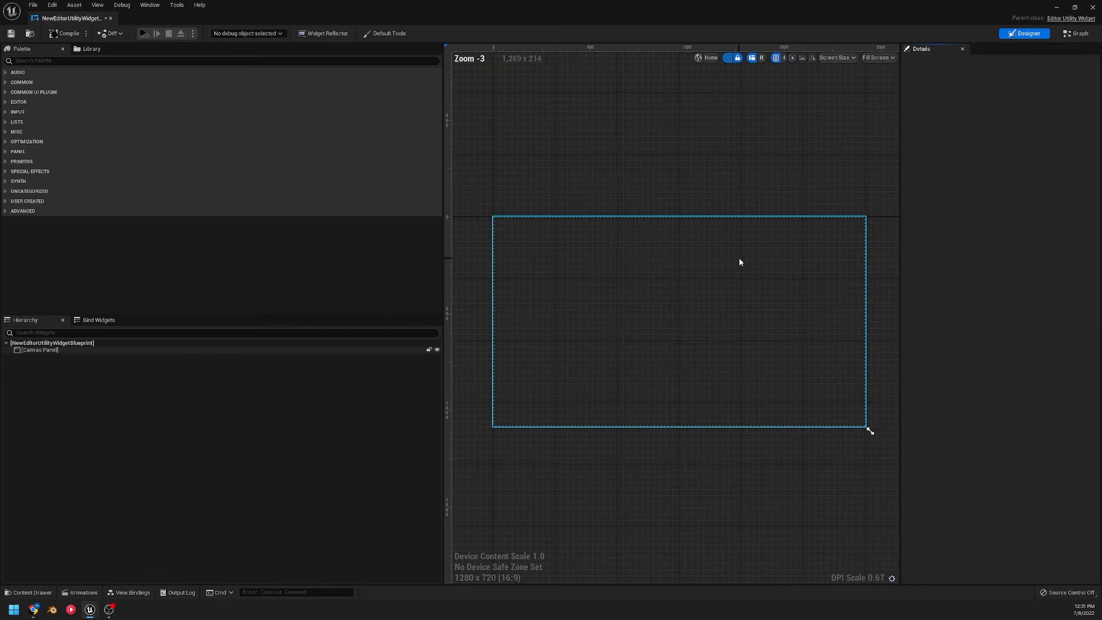
text(button)
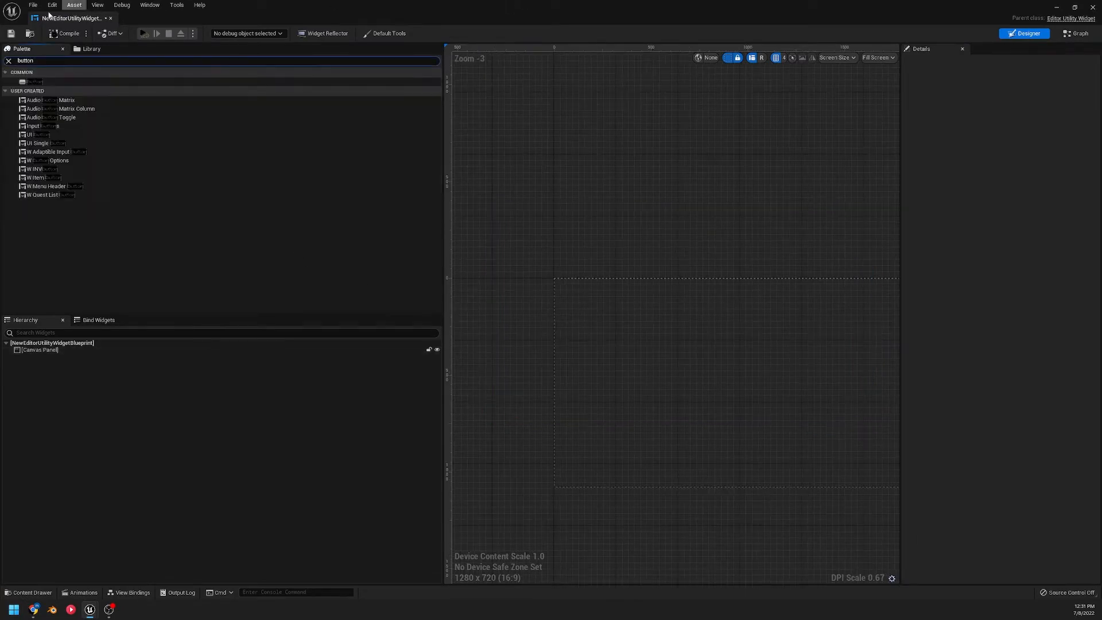
drag(32, 81, 576, 282)
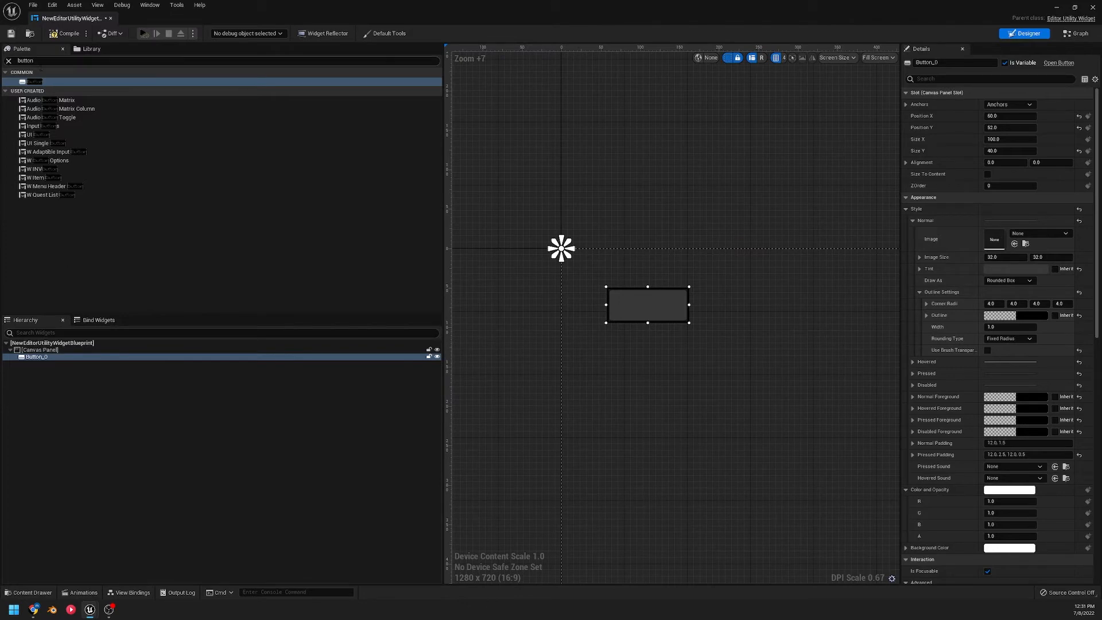
- Nest a Text block inside the button and select its Text field for editing
text(text)
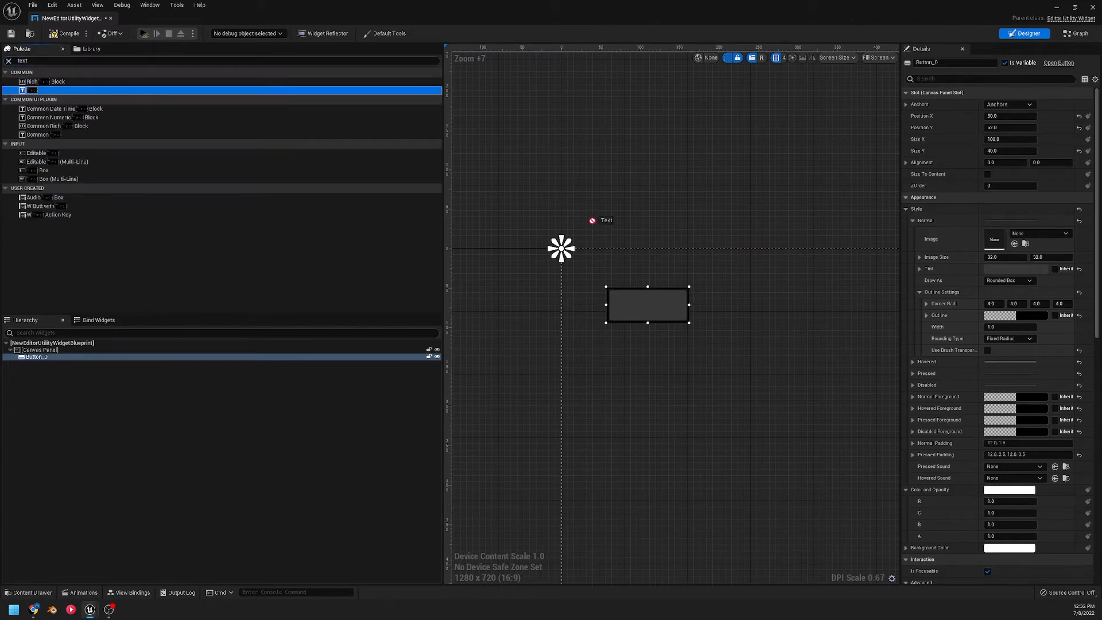
drag(32, 90, 647, 305)
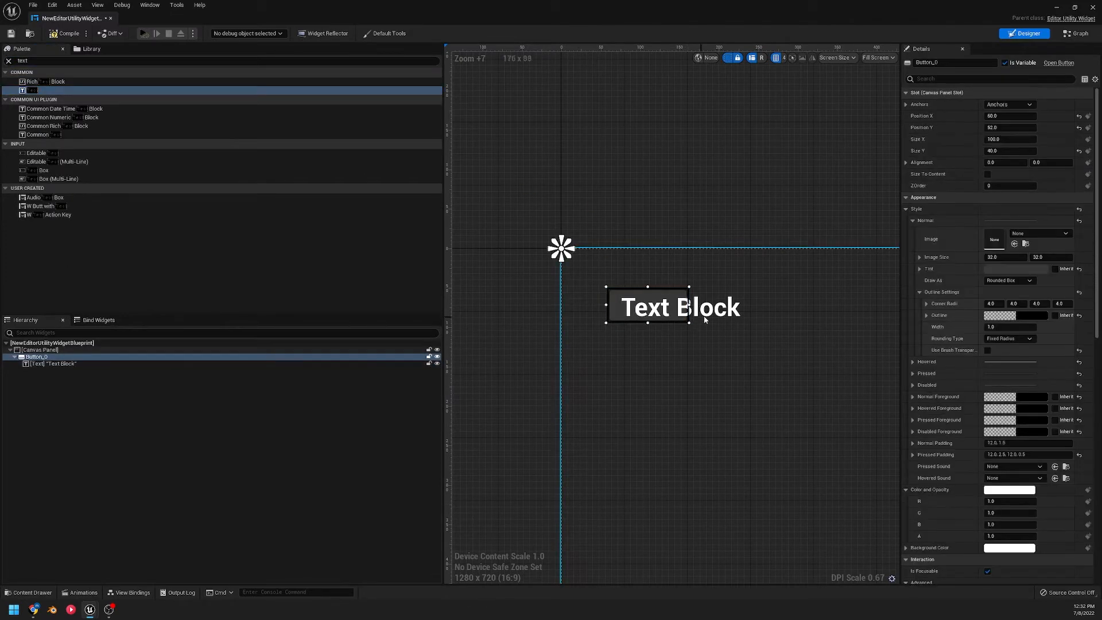
click(40, 351)
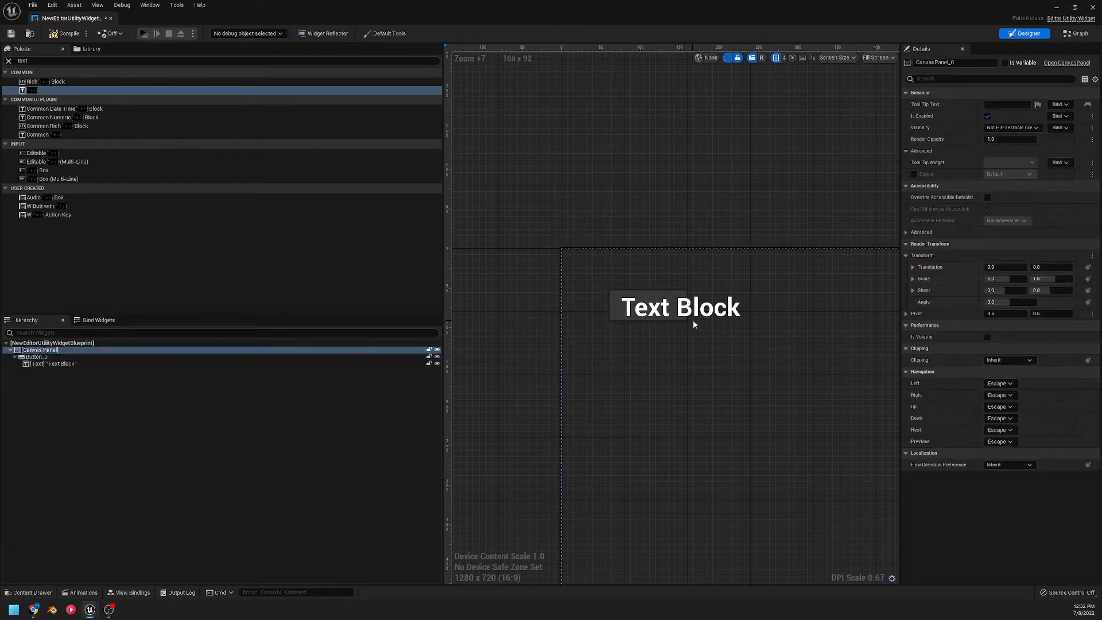
click(57, 364)
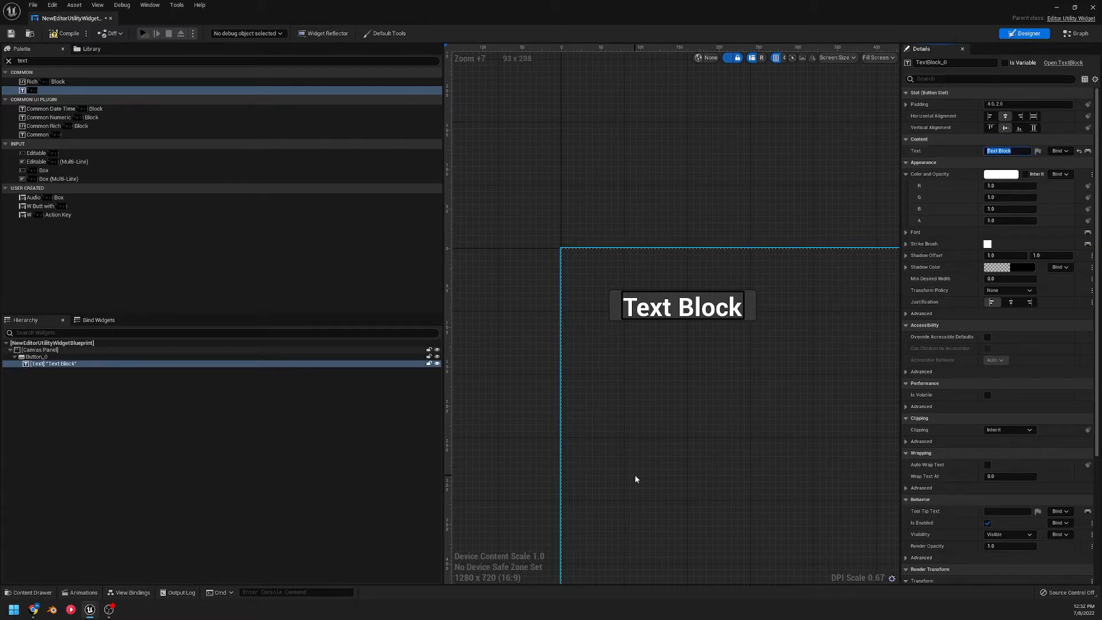
click(1075, 33)
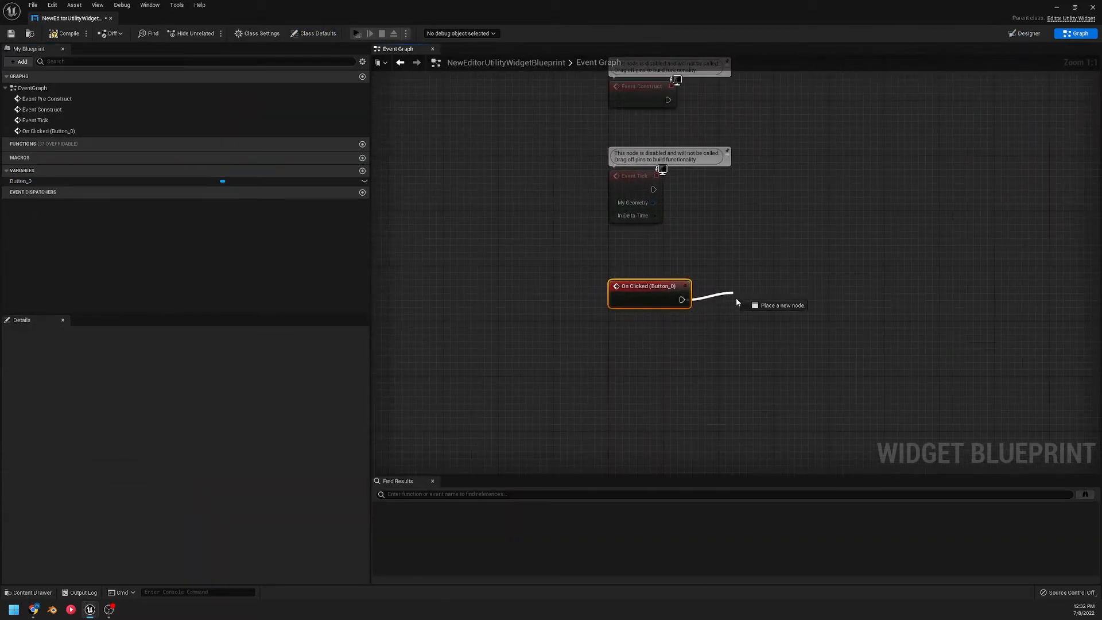
- Wire On Clicked to an Execute Console Command node with Command 't.maxfps 30'
text(execute)
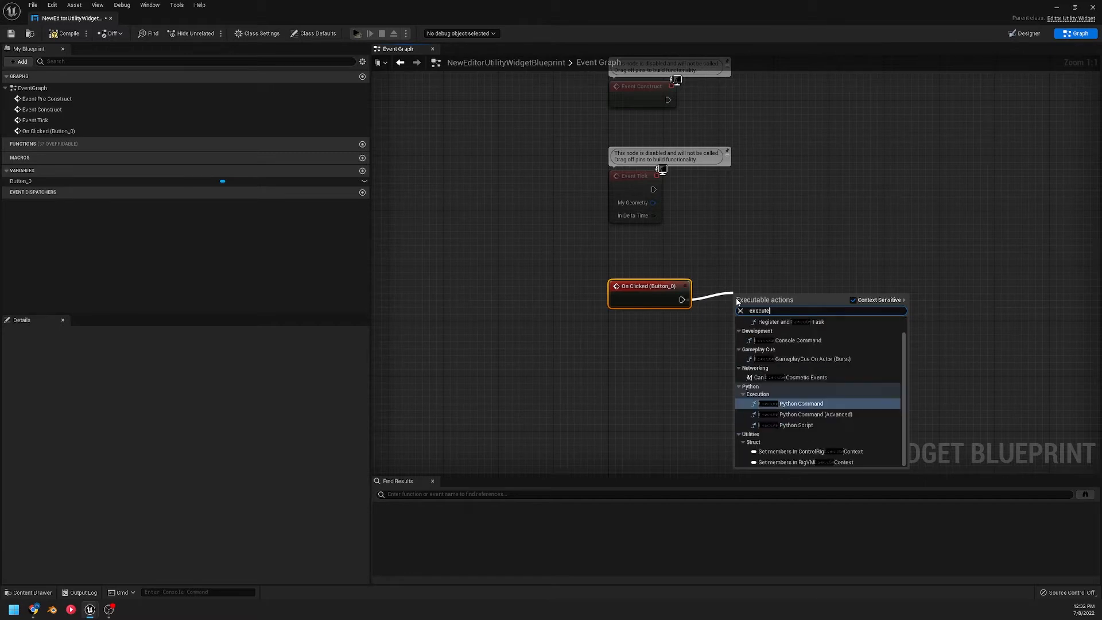
click(799, 340)
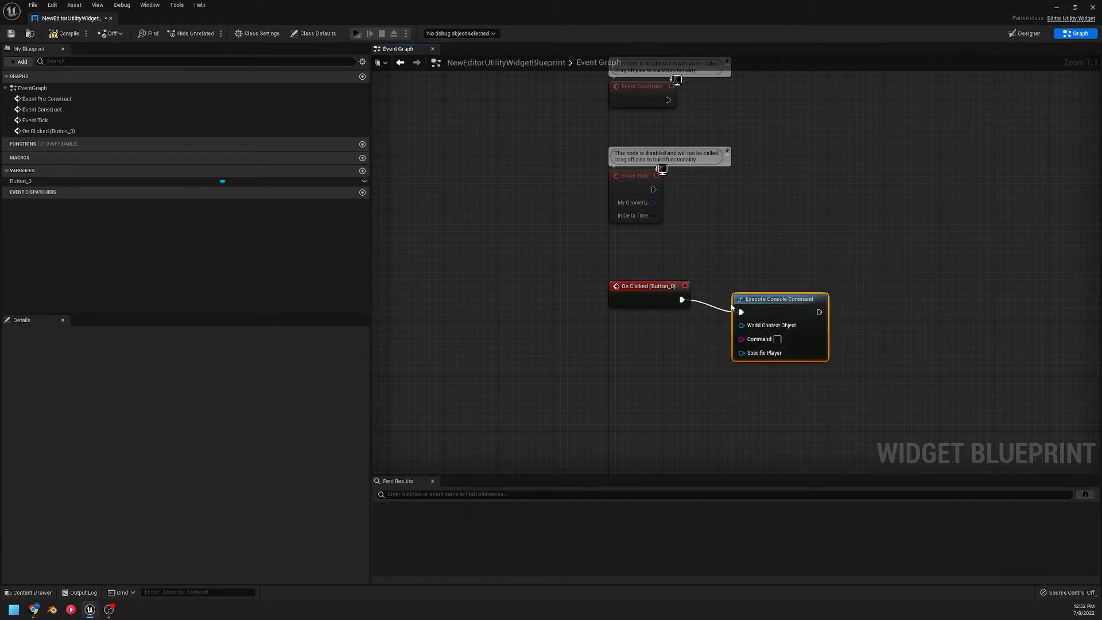
drag(778, 298, 799, 285)
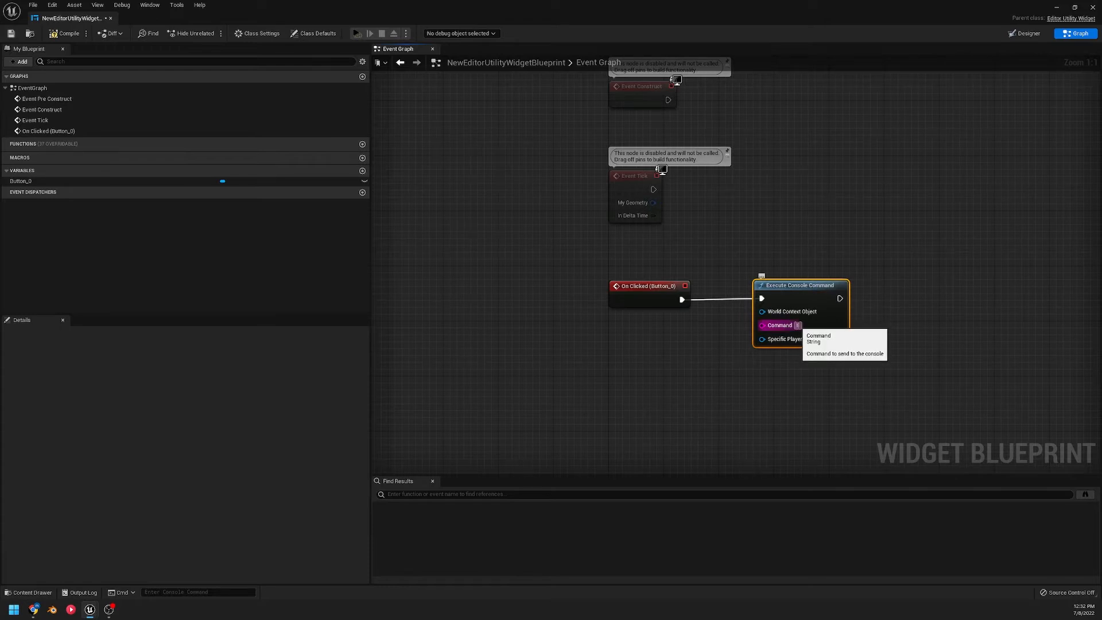
text(t.maxfps 30)
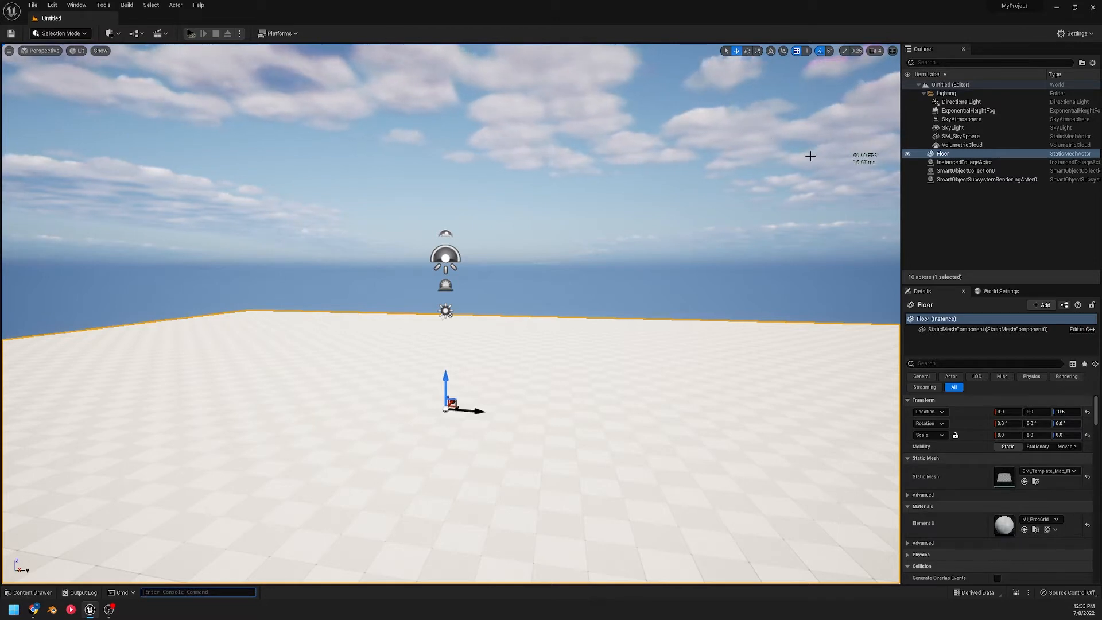
- Run the utility widget from the asset menu, use its fps 30 button, then close it
right_click(215, 487)
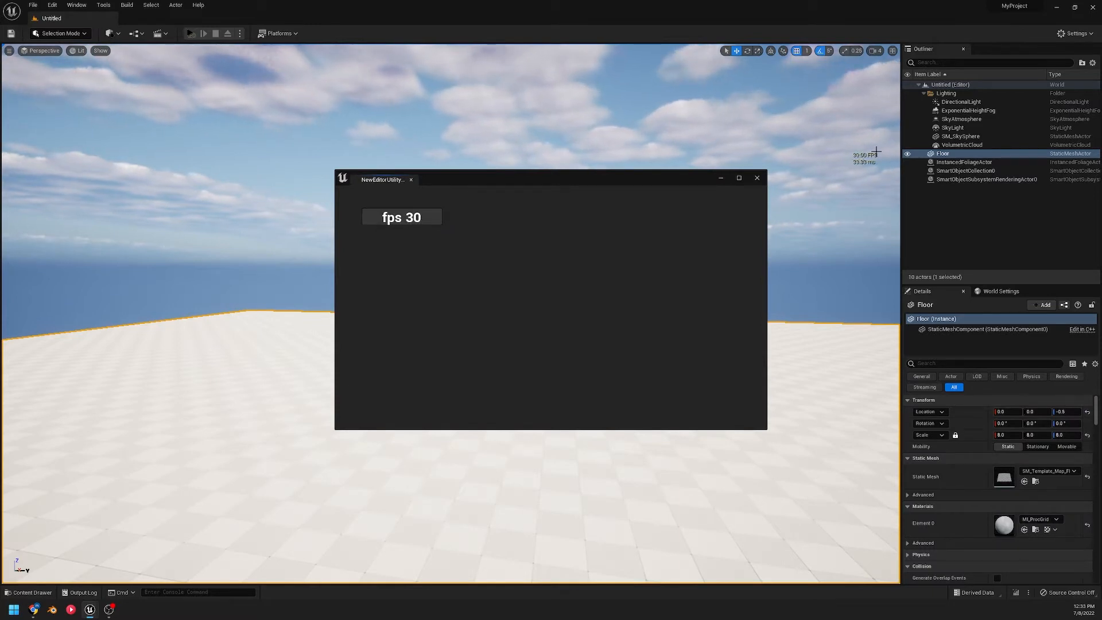
mouse_move(610, 229)
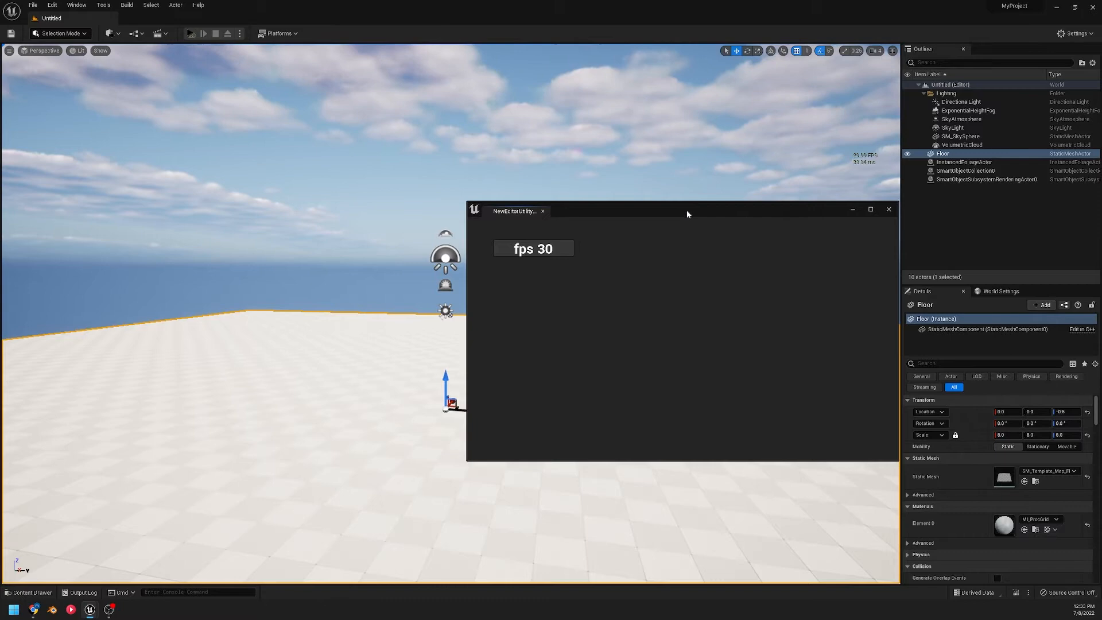
click(888, 209)
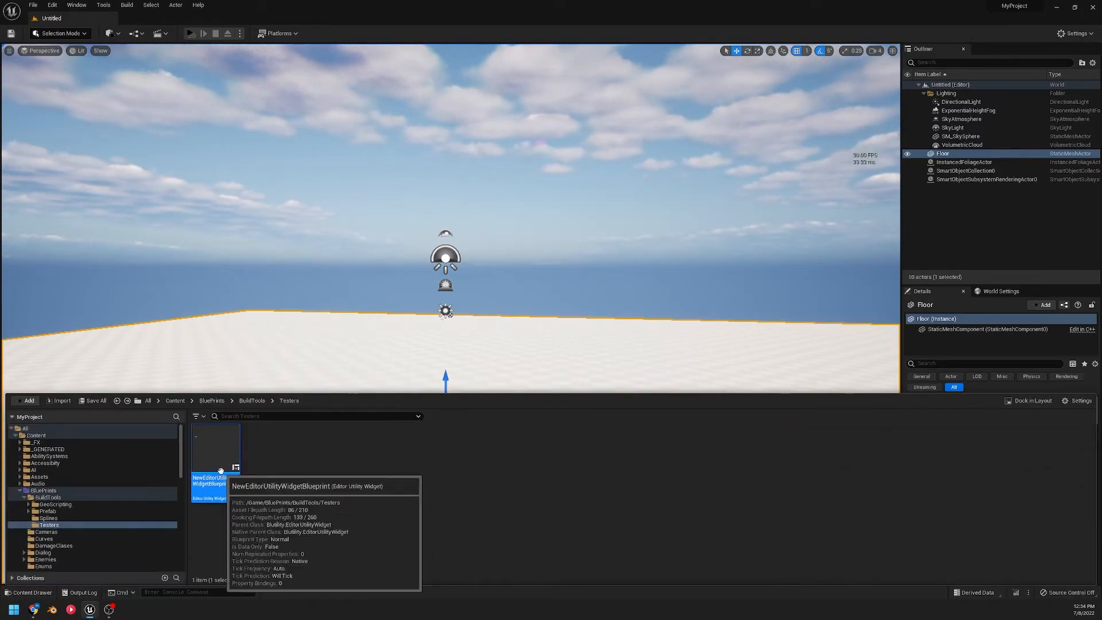
- Reopen the widget and add a second button below fps 30, editing its text label
double_click(214, 447)
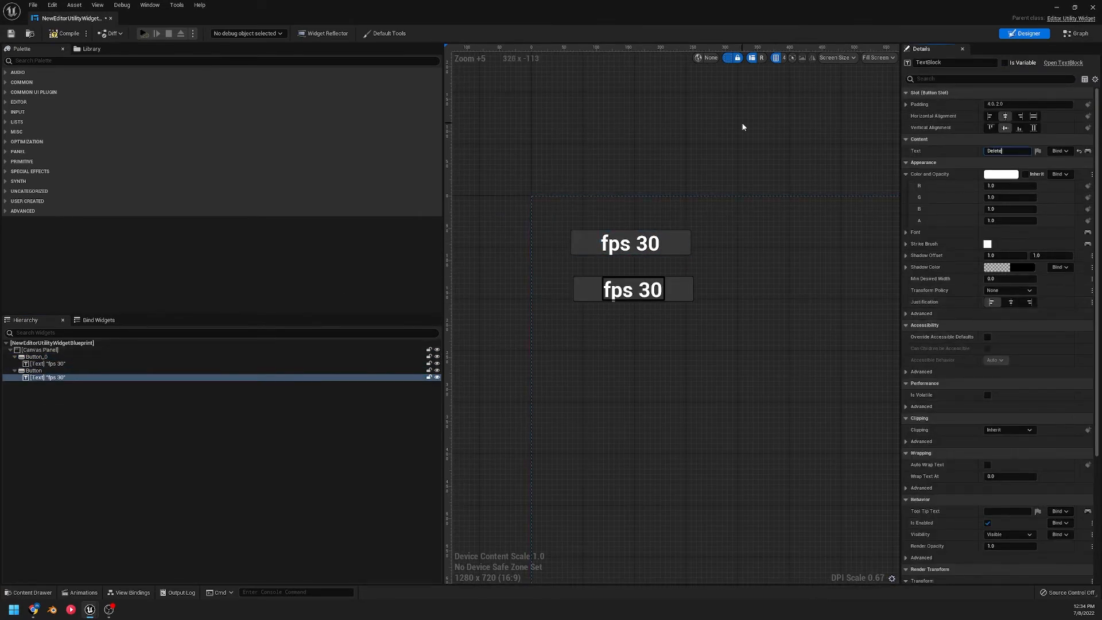
click(1075, 33)
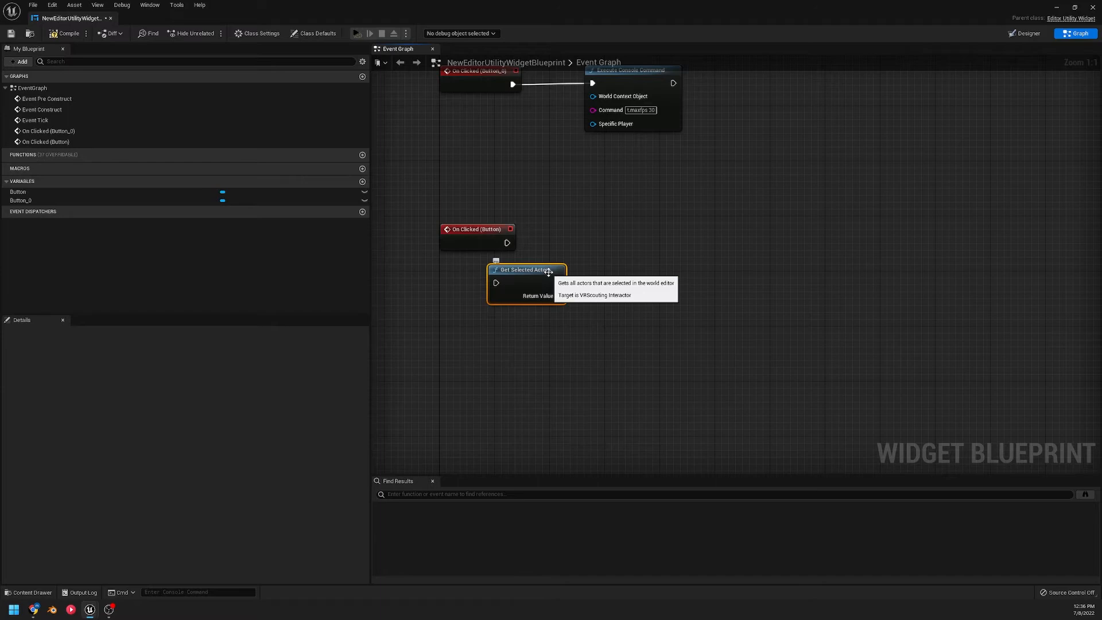
- Link the second button's click to Get Selected Actors, a For Each Loop and Destroy Actor
drag(527, 269, 587, 248)
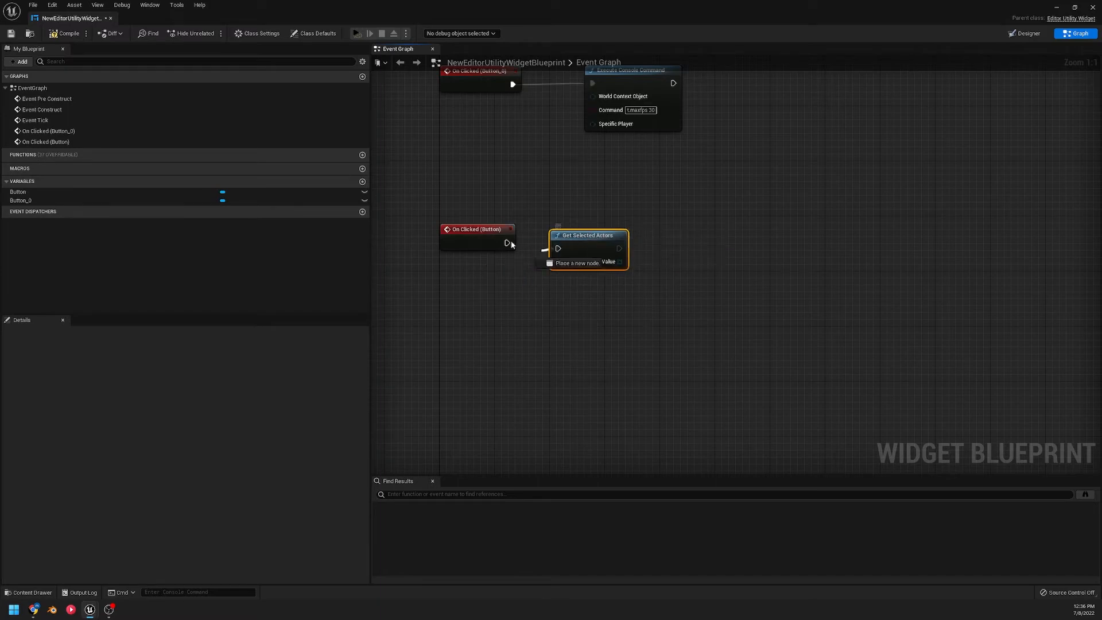
click(587, 235)
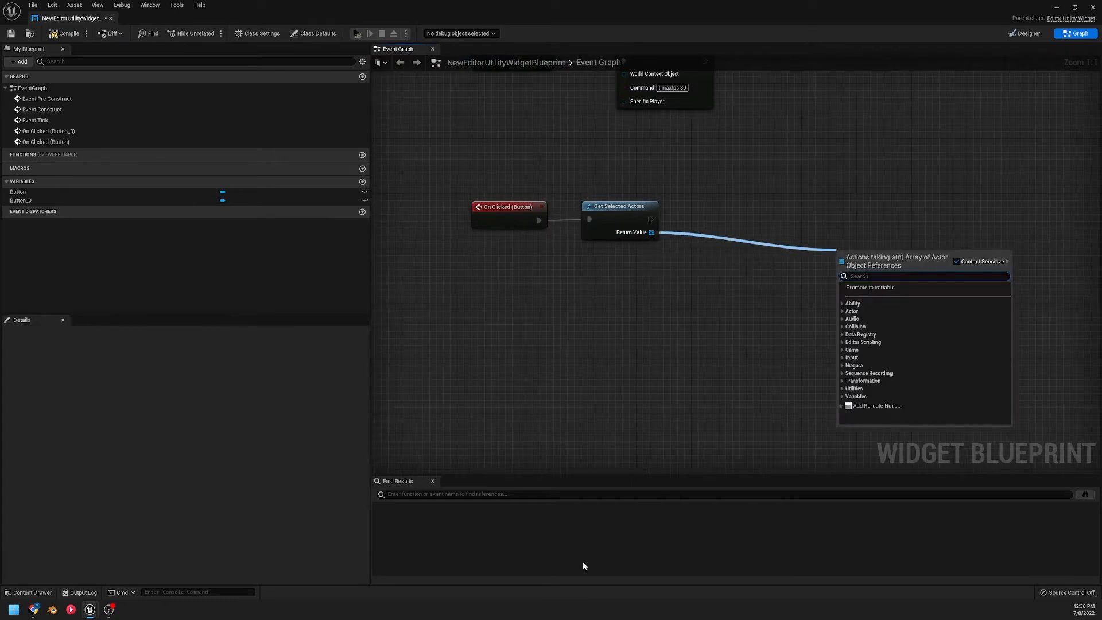
text(for each)
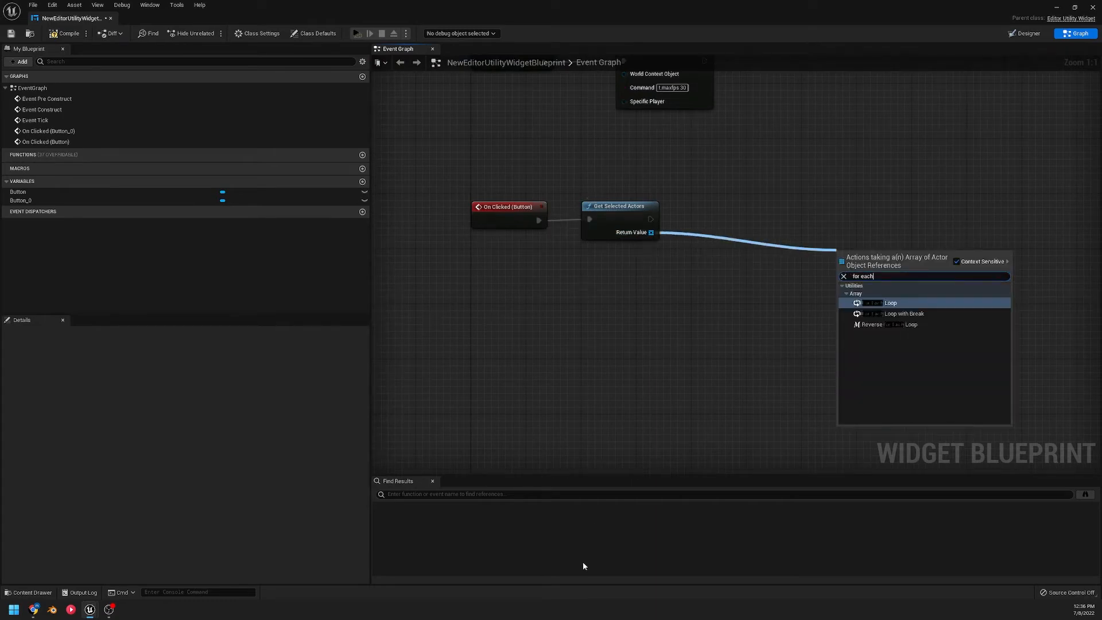
click(891, 302)
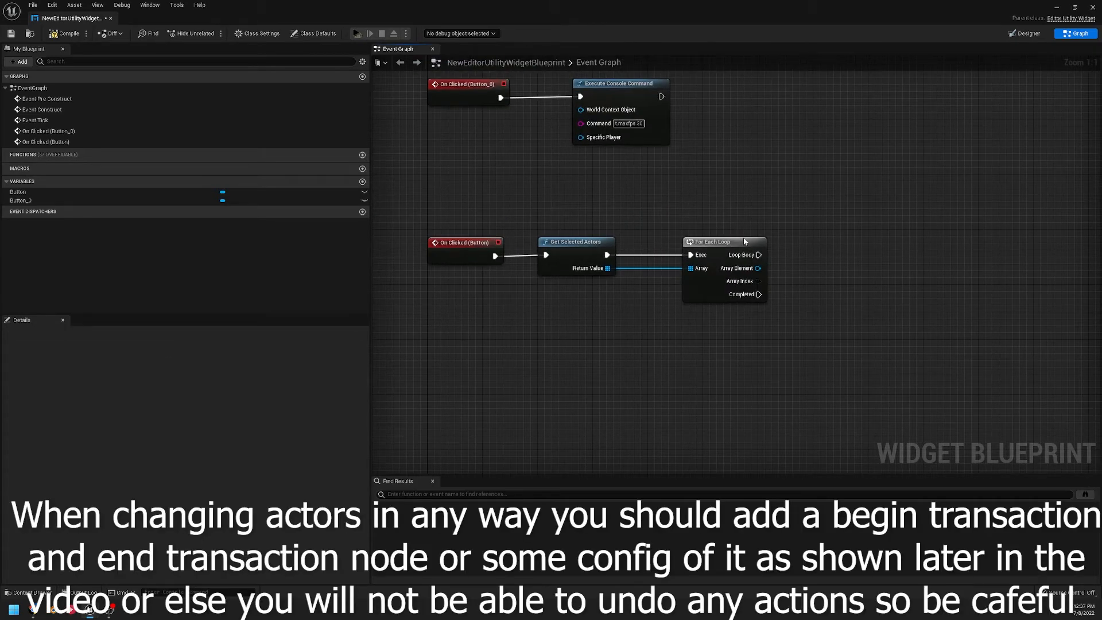
mouse_move(771, 268)
text(delet)
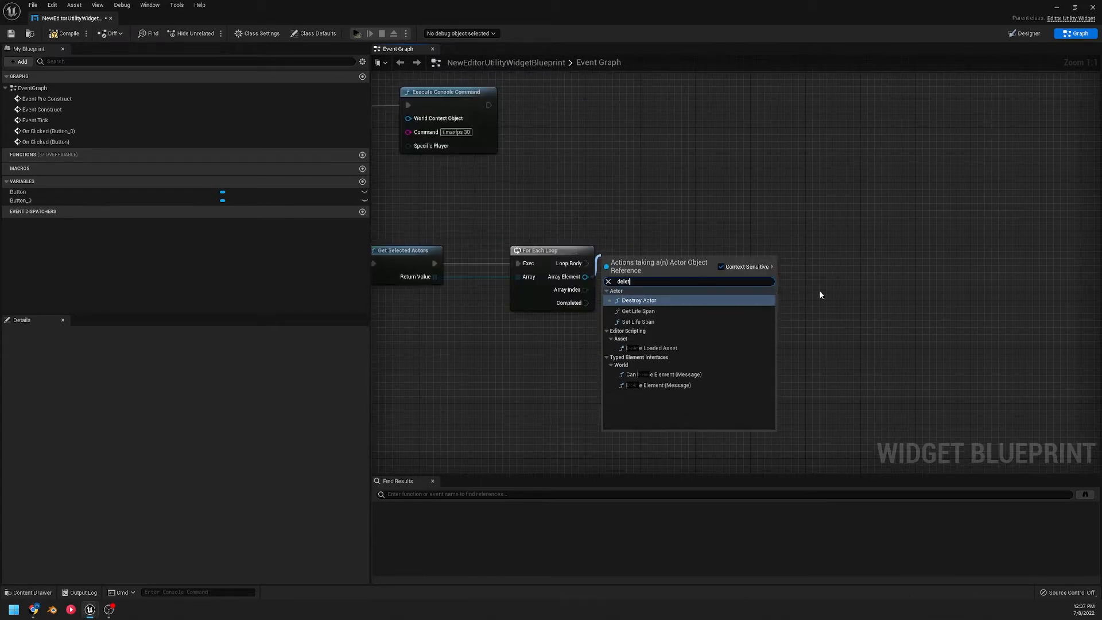
click(638, 300)
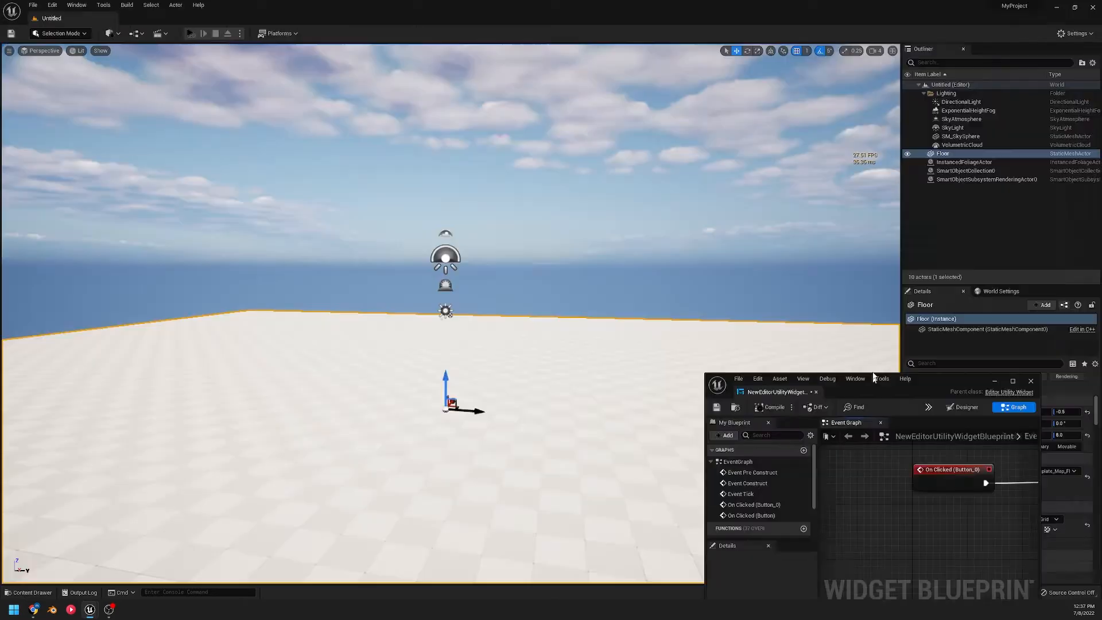
- Place a basic shape in the level, then remove the loop nodes after Get Selected Actors
click(61, 33)
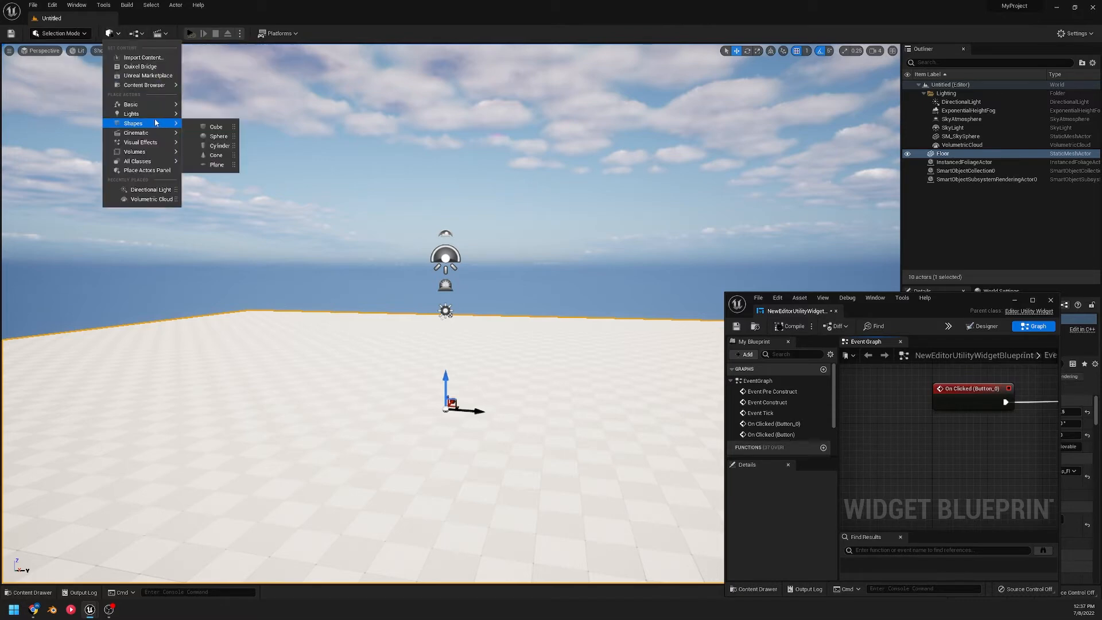
click(218, 135)
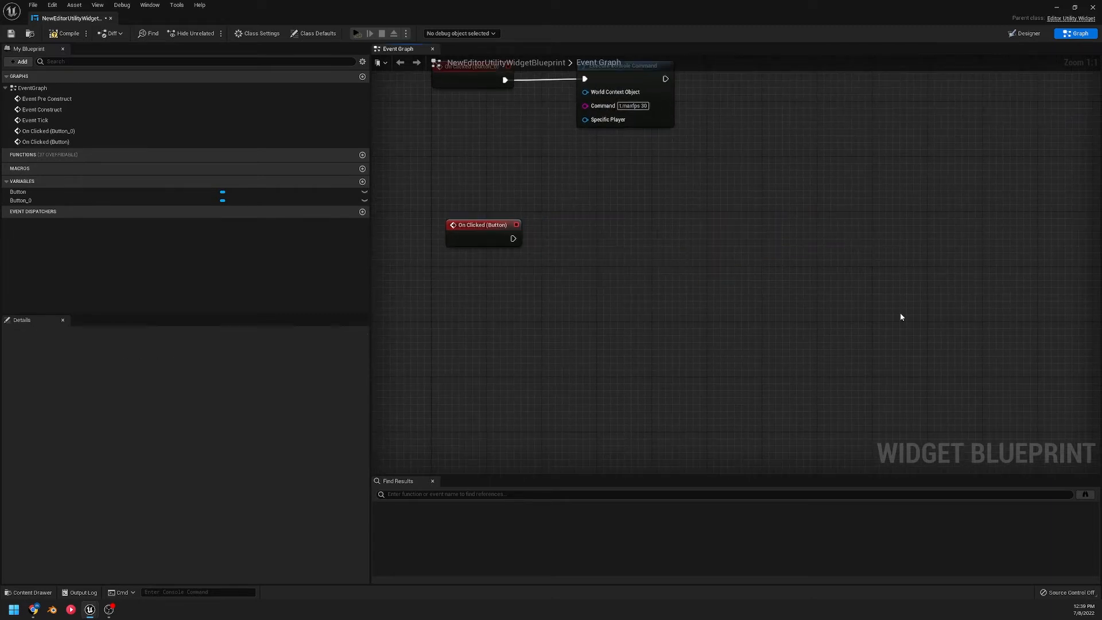
click(484, 232)
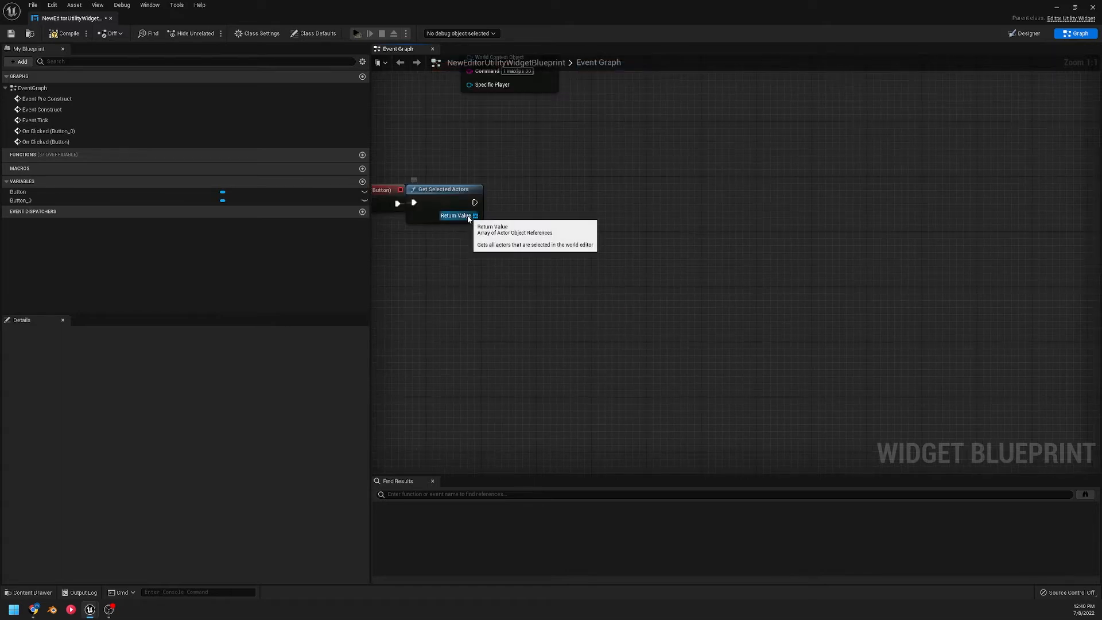
- GET the first selected actor and feed it into a Get Actor Location node
drag(476, 215, 534, 289)
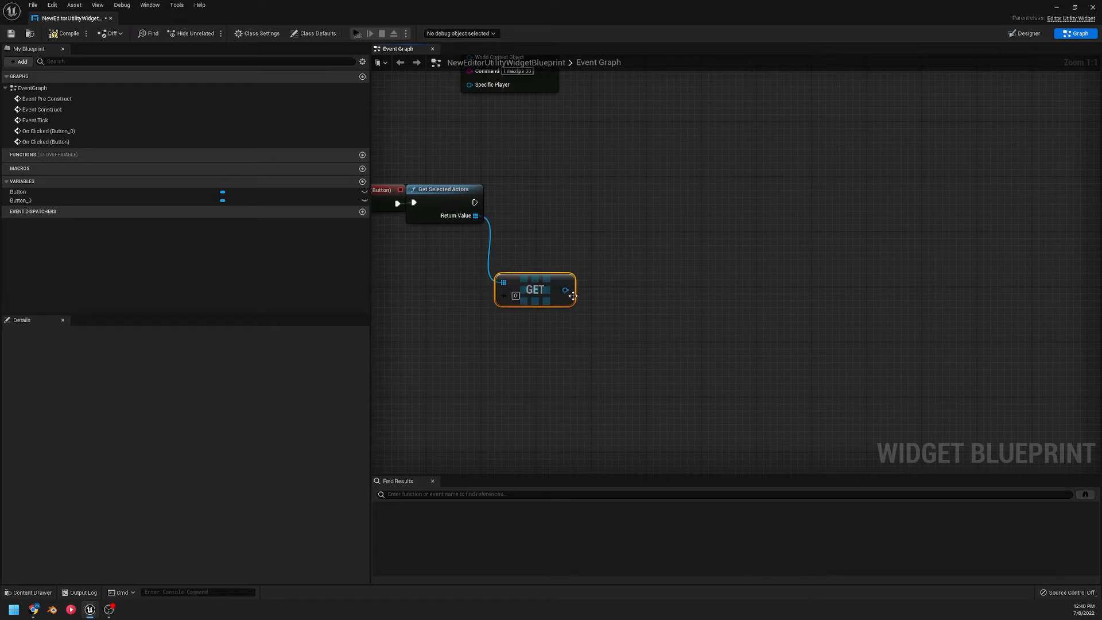
drag(534, 290, 520, 228)
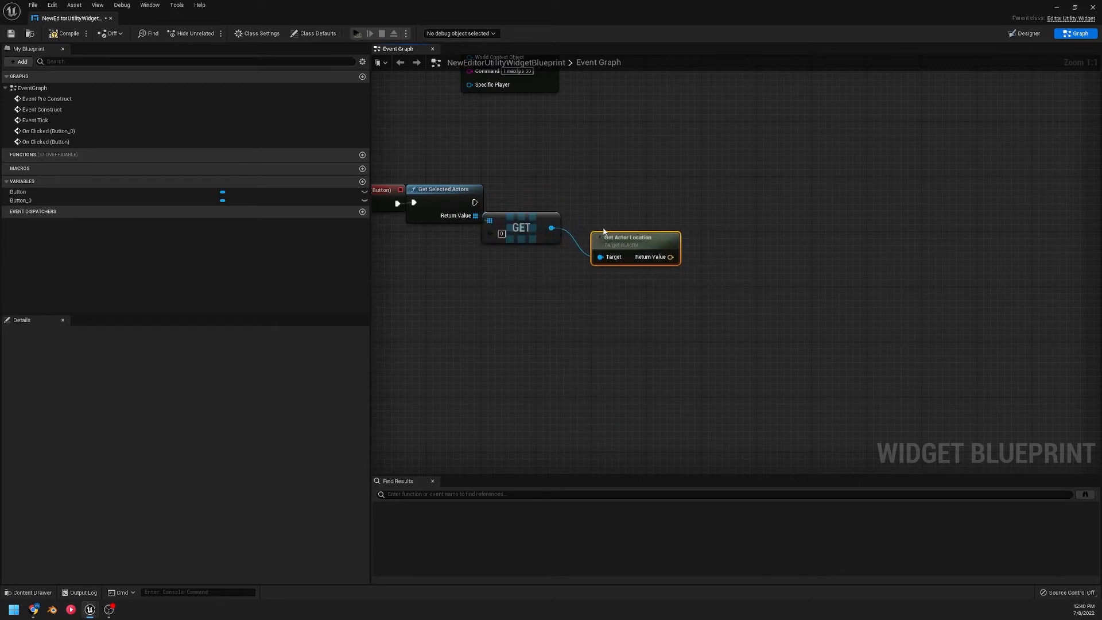
drag(626, 246, 620, 268)
text(distance)
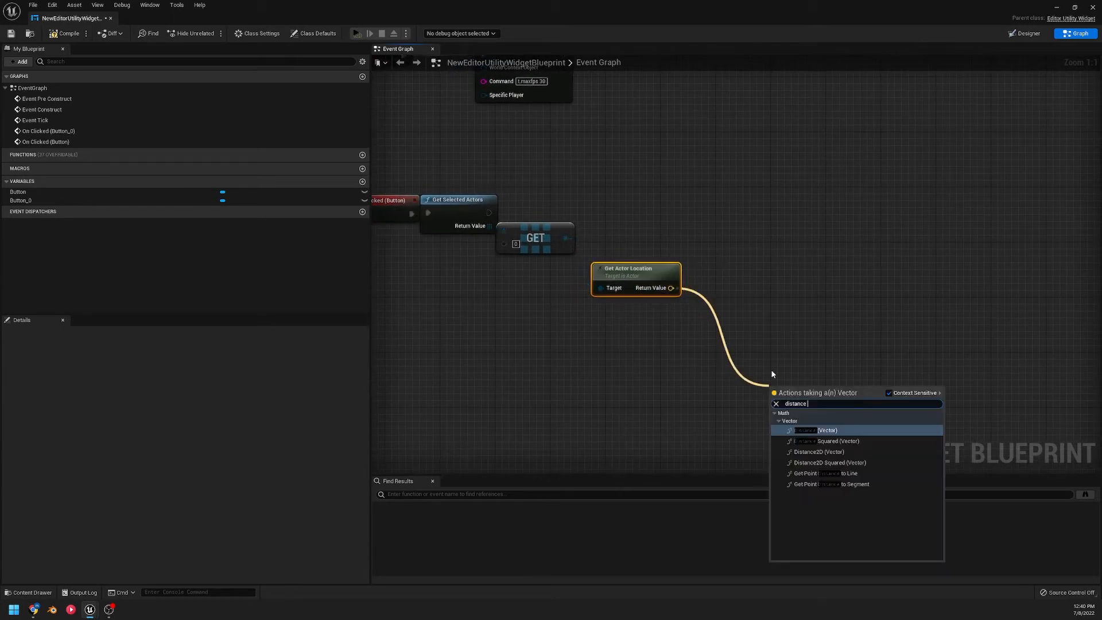
- Add Distance (Vector) between actor location and viewport Camera Location, then To Text (Float)
click(818, 430)
text(get)
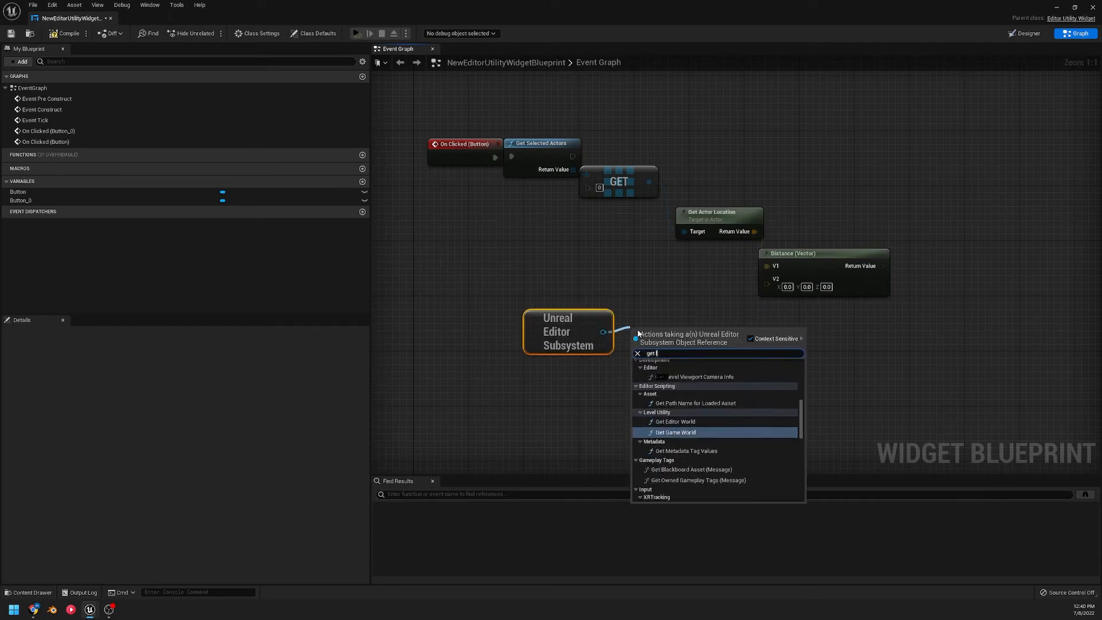
click(702, 377)
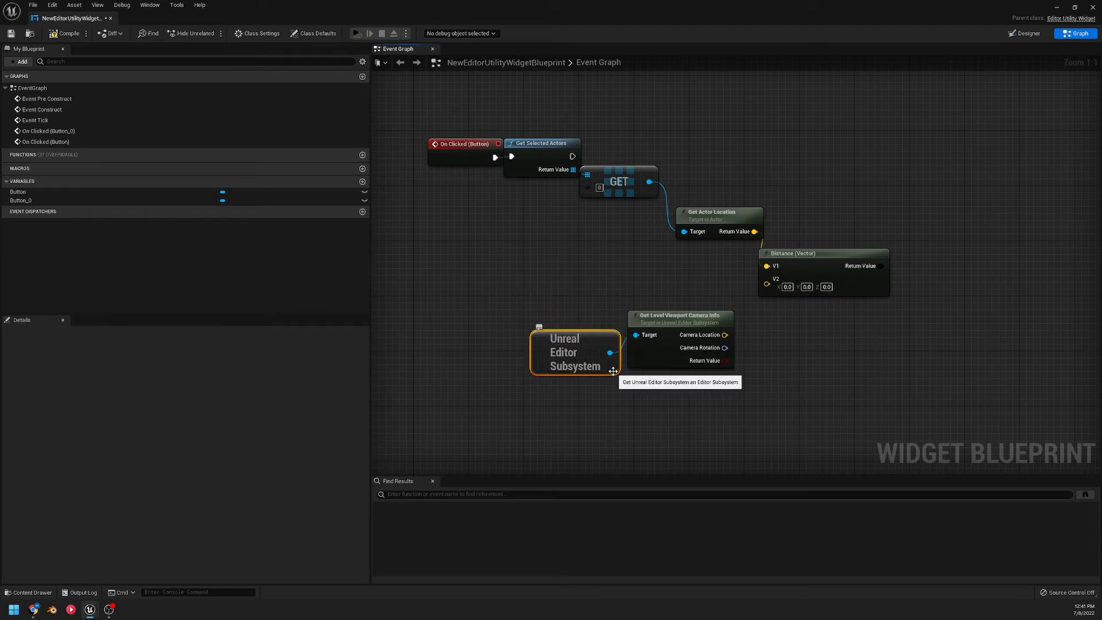
mouse_move(610, 371)
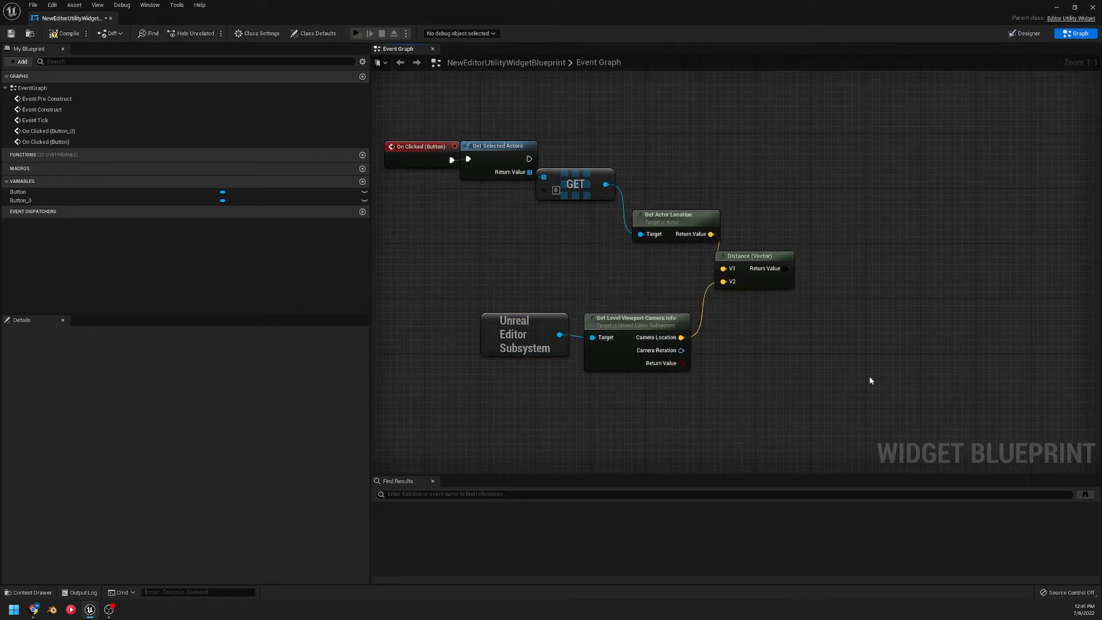
mouse_move(635, 321)
text(to)
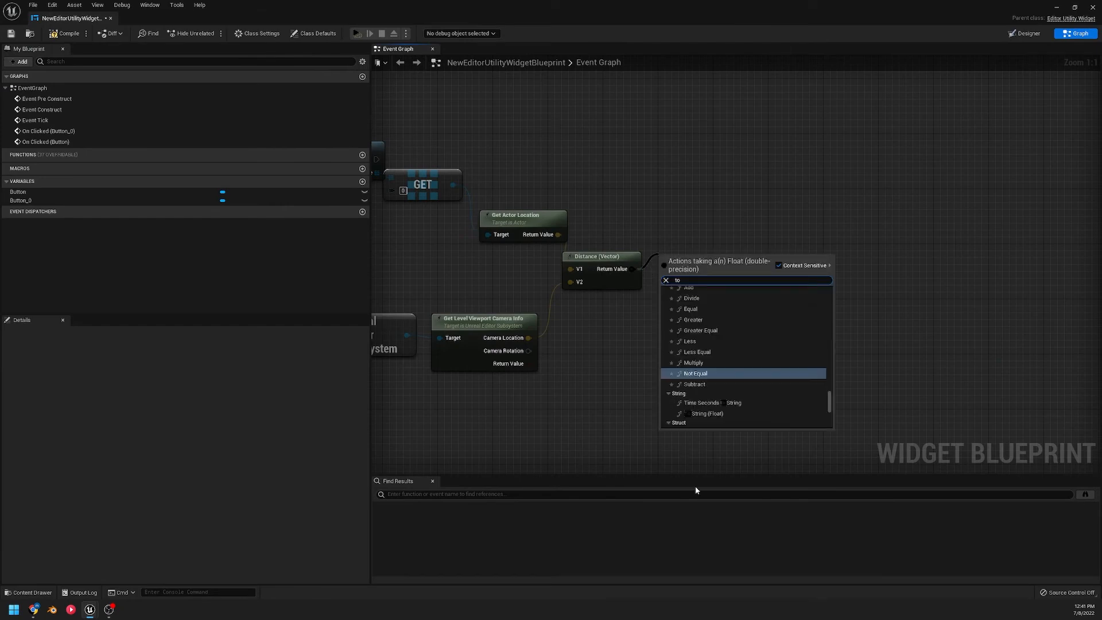
click(709, 414)
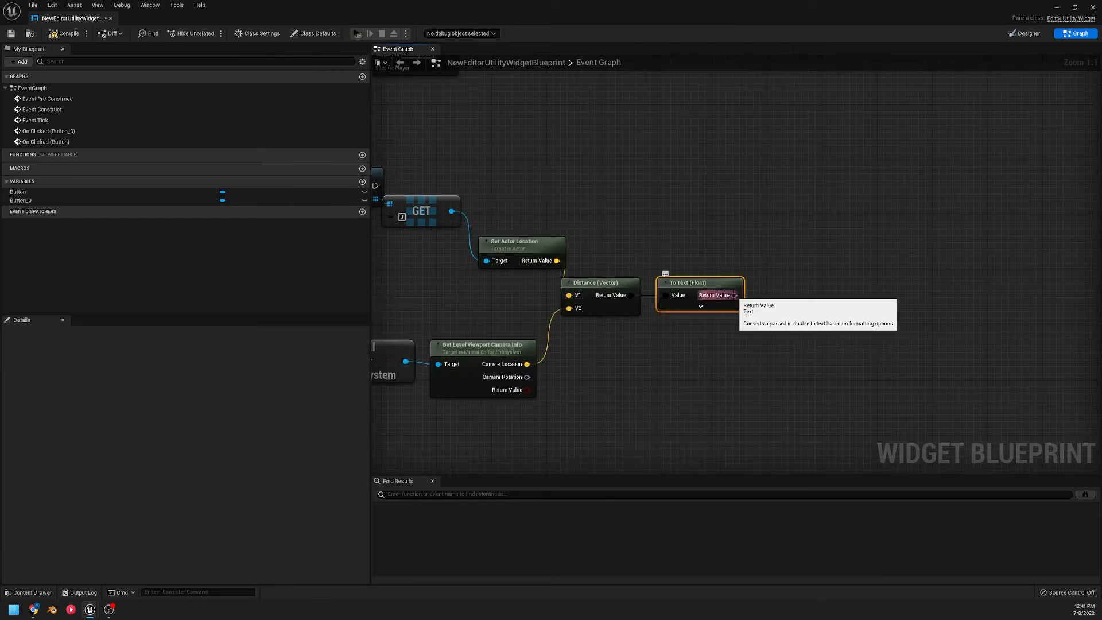
- Return to the level and place a Cube via Quick Add > Shapes for testing the widget
click(1025, 34)
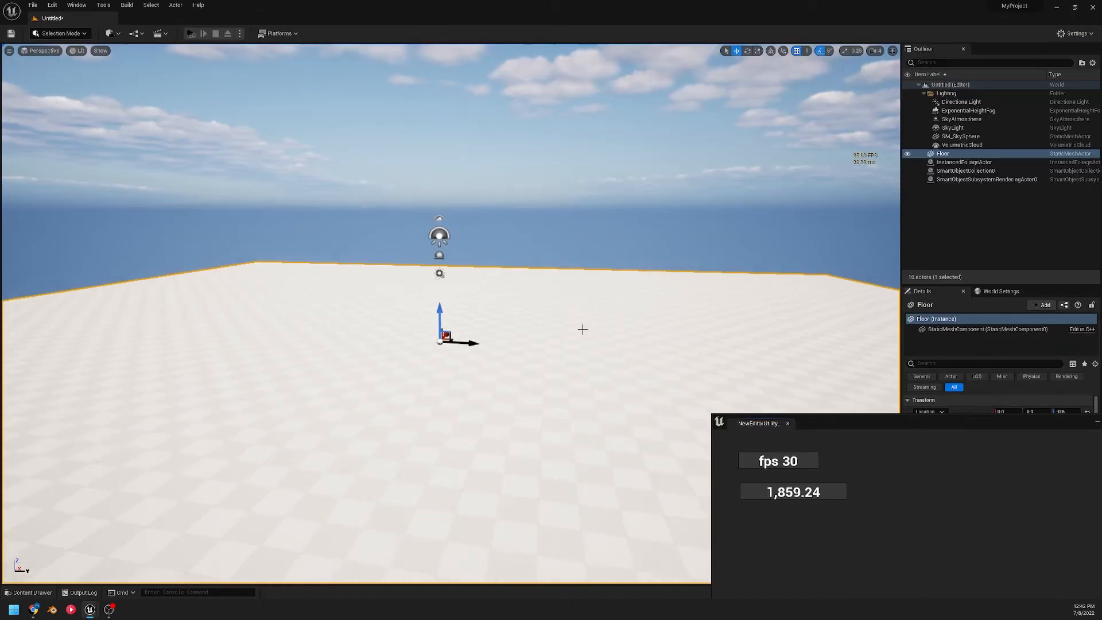
click(109, 33)
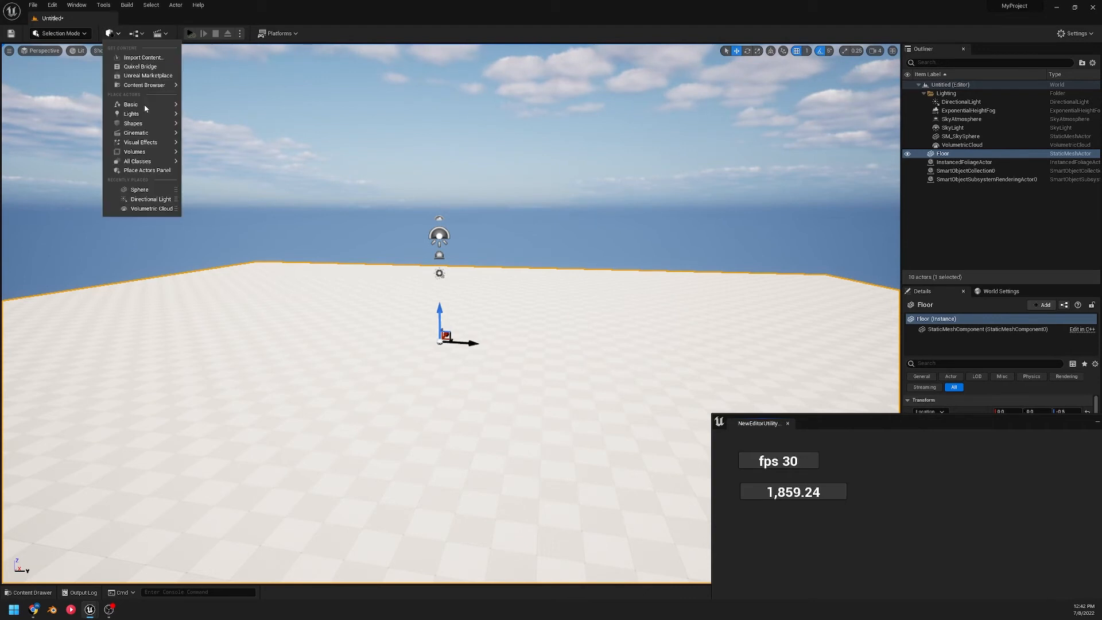
mouse_move(133, 123)
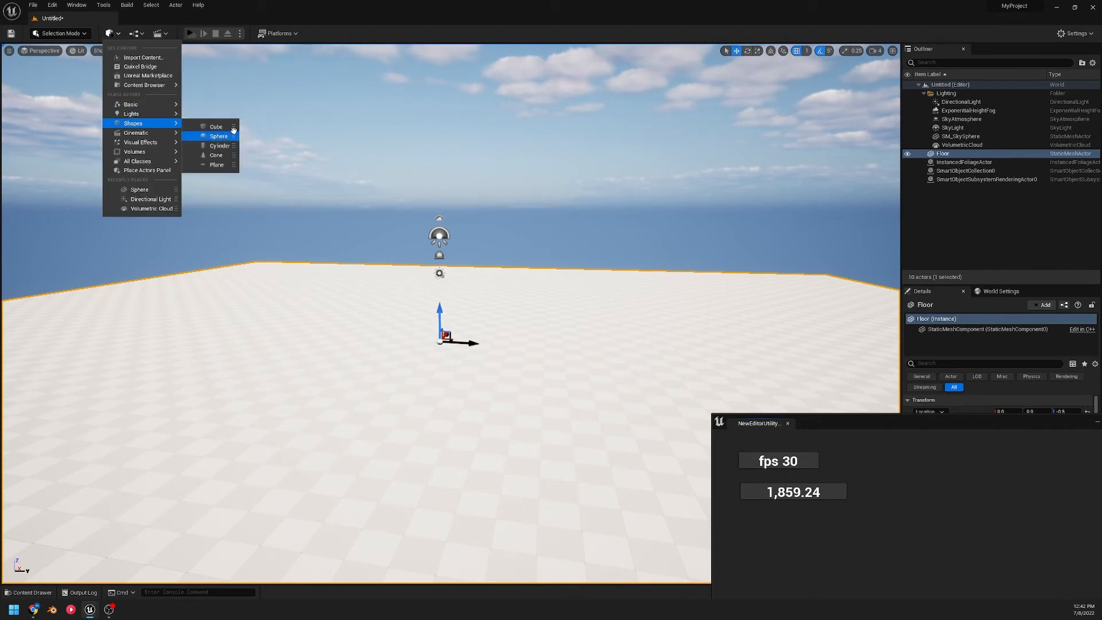
click(217, 127)
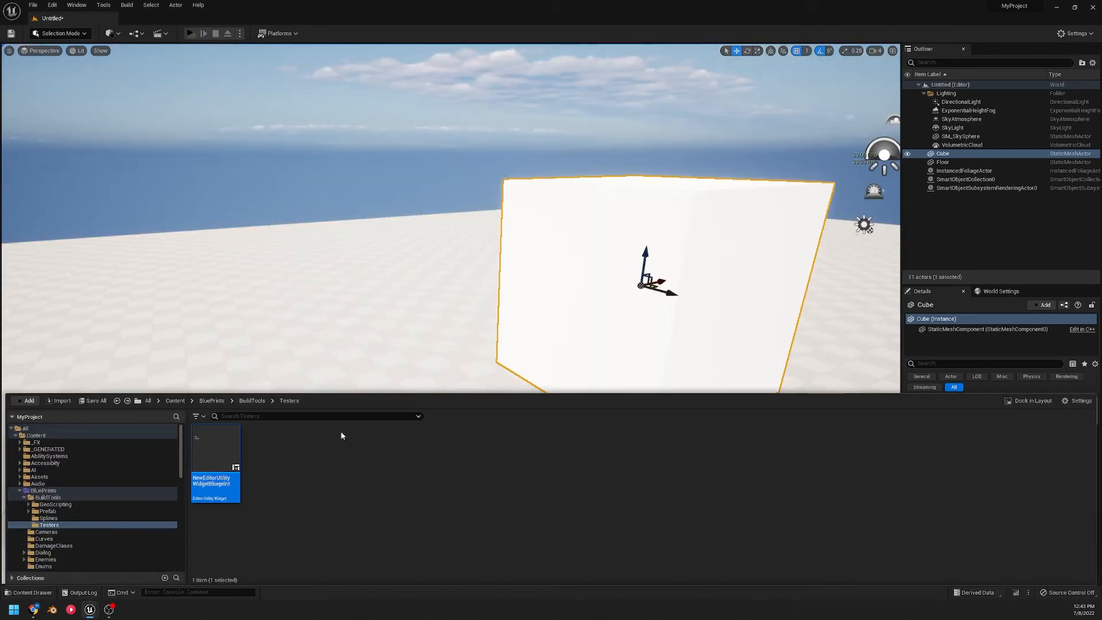
mouse_move(214, 457)
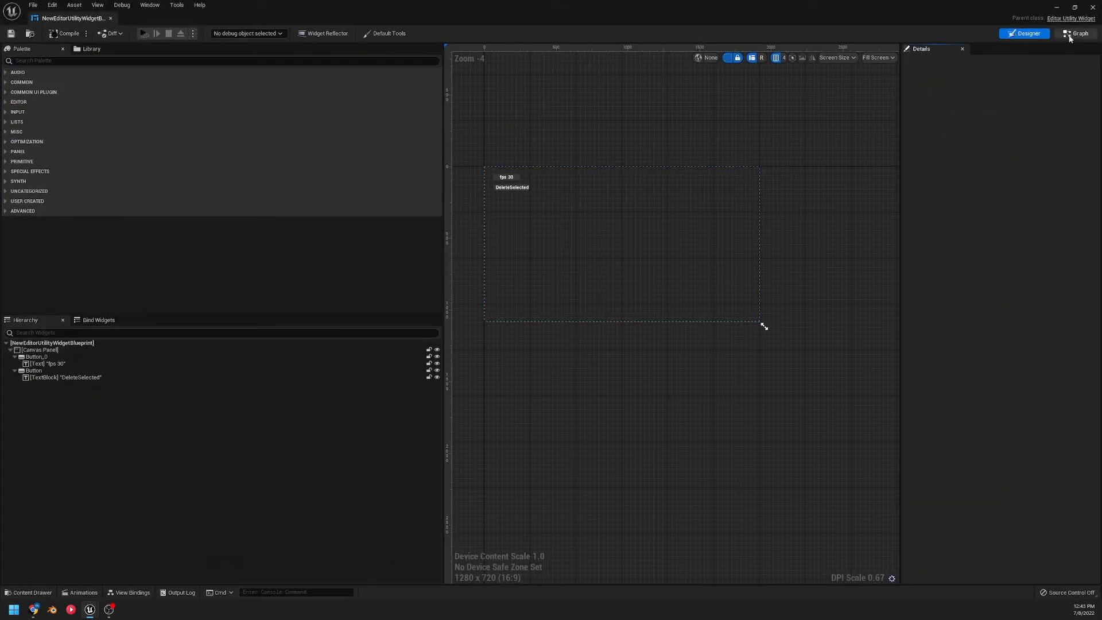
- Review the Set Text node feeding the distance text into the TextBlock
click(1080, 33)
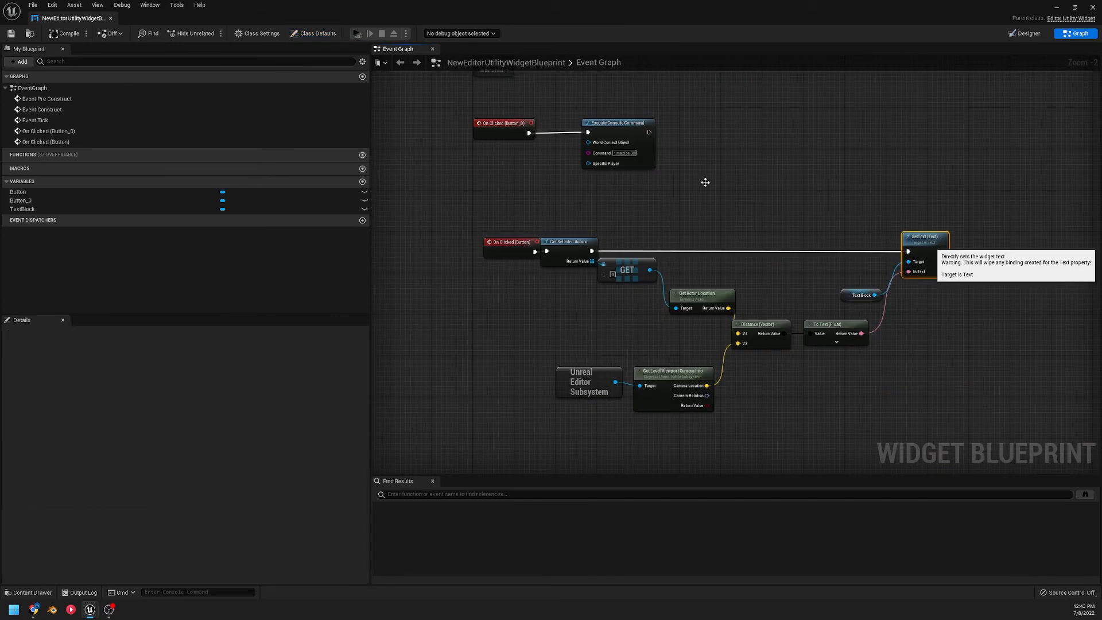
mouse_move(558, 115)
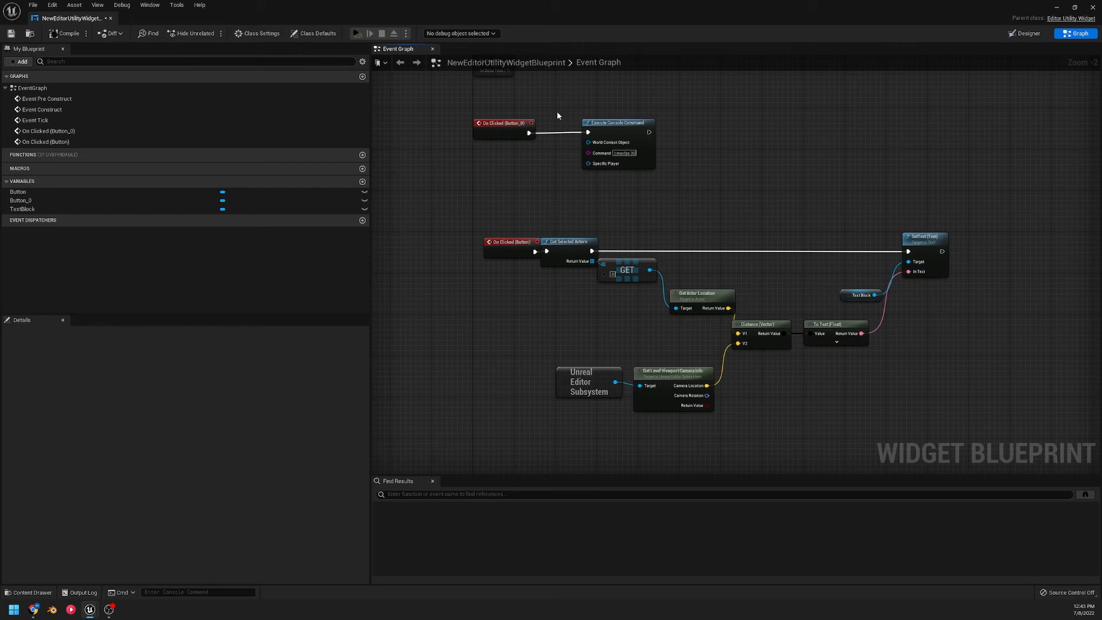
mouse_move(741, 175)
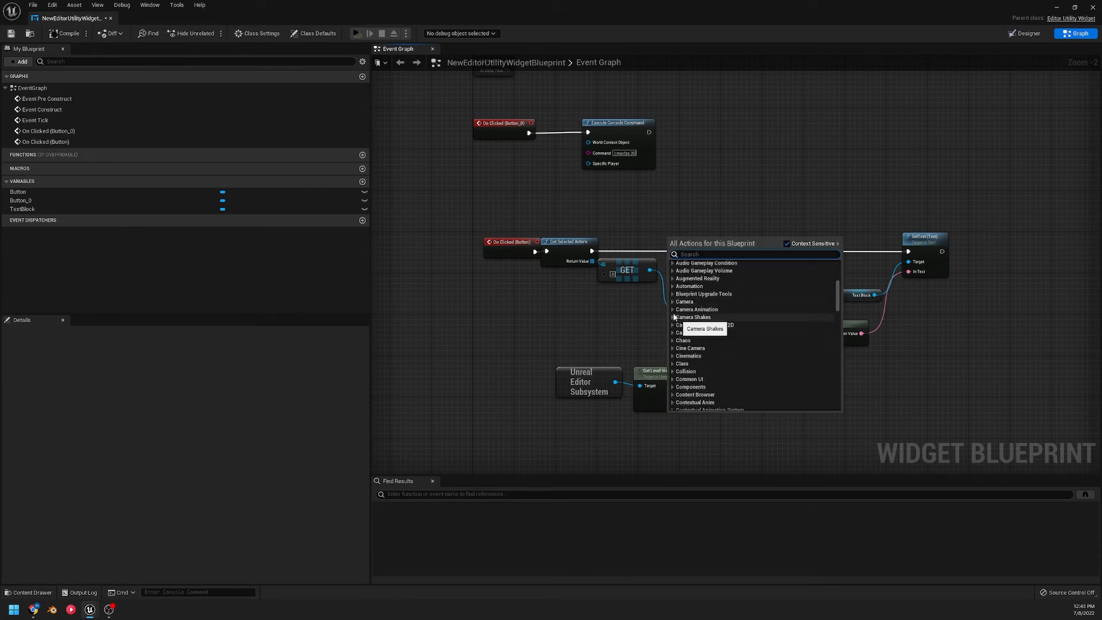
- Expand Editor Loading and Saving under Editor Scripting, then return to the widget designer
scroll(down, 3)
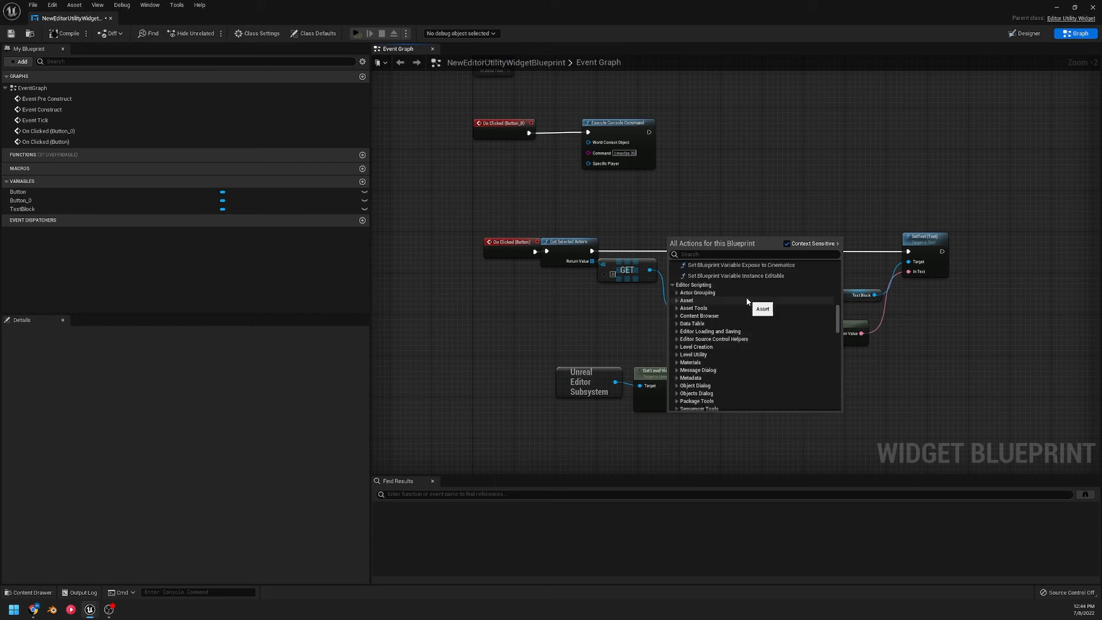
mouse_move(710, 331)
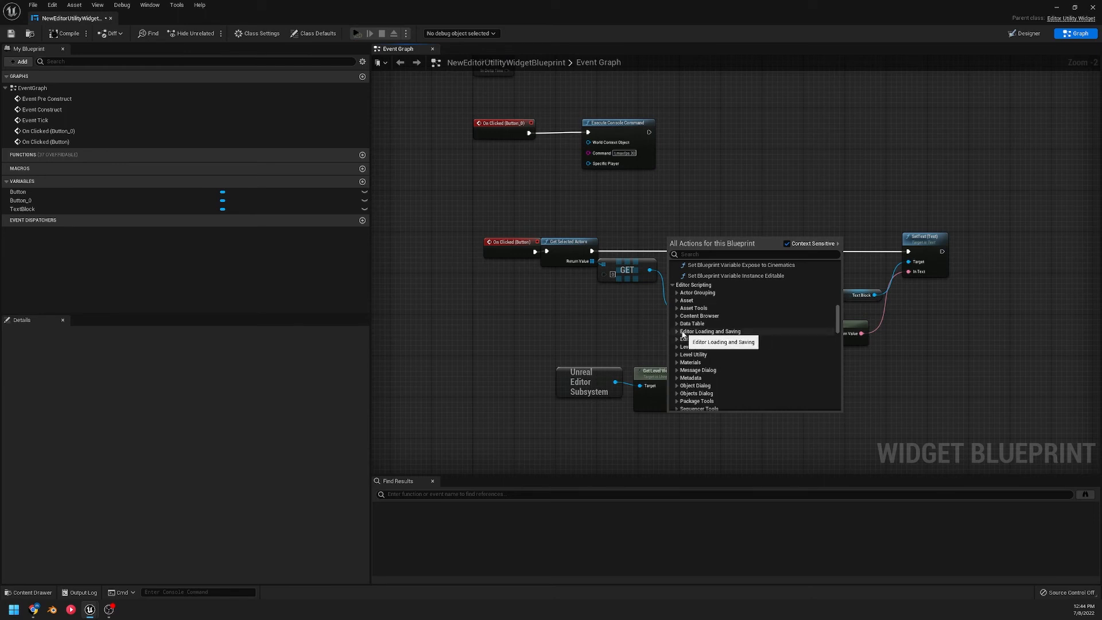
click(710, 331)
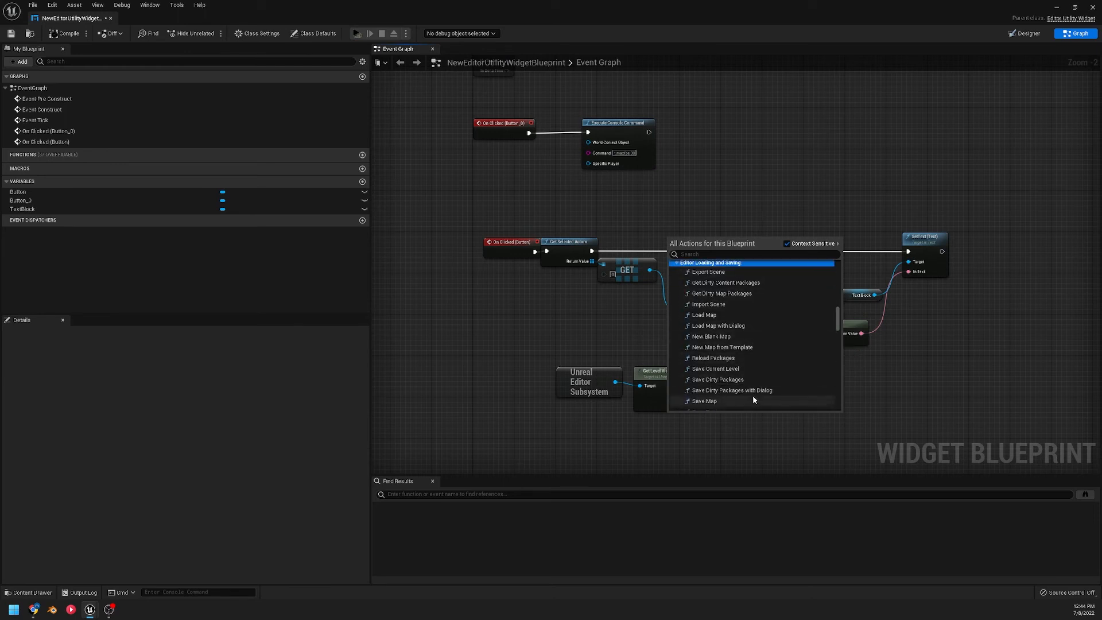
mouse_move(772, 405)
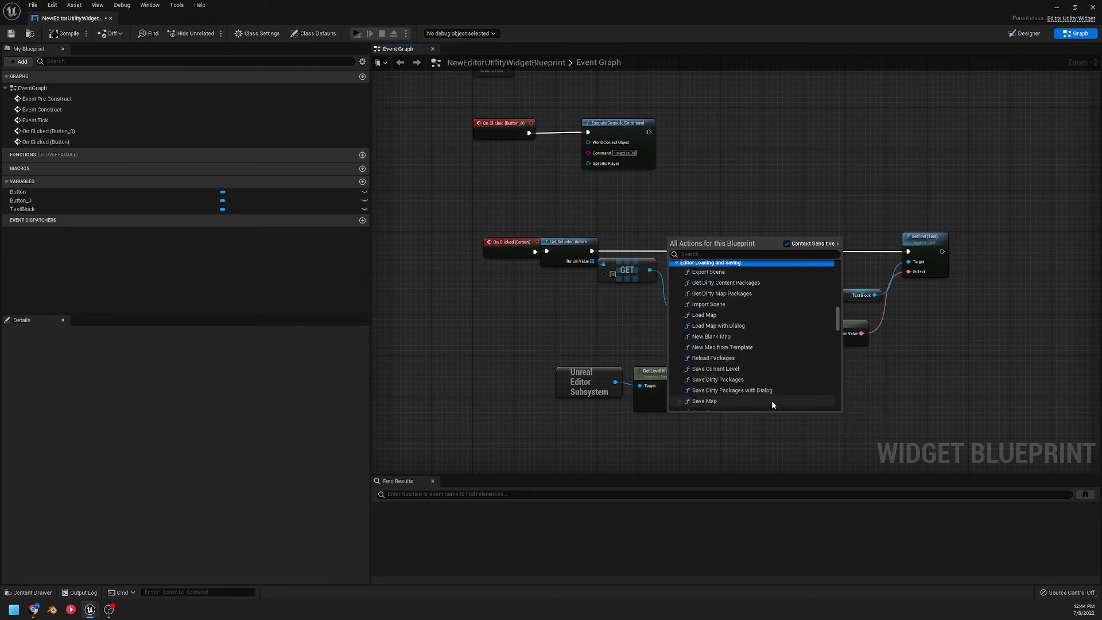
scroll(down, 3)
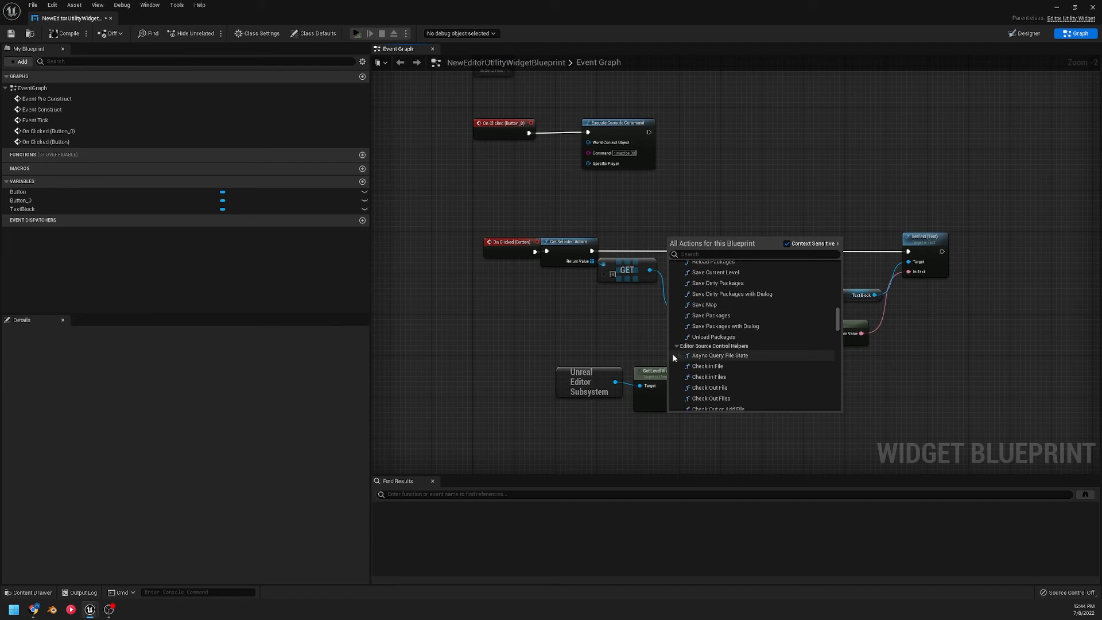
mouse_move(709, 399)
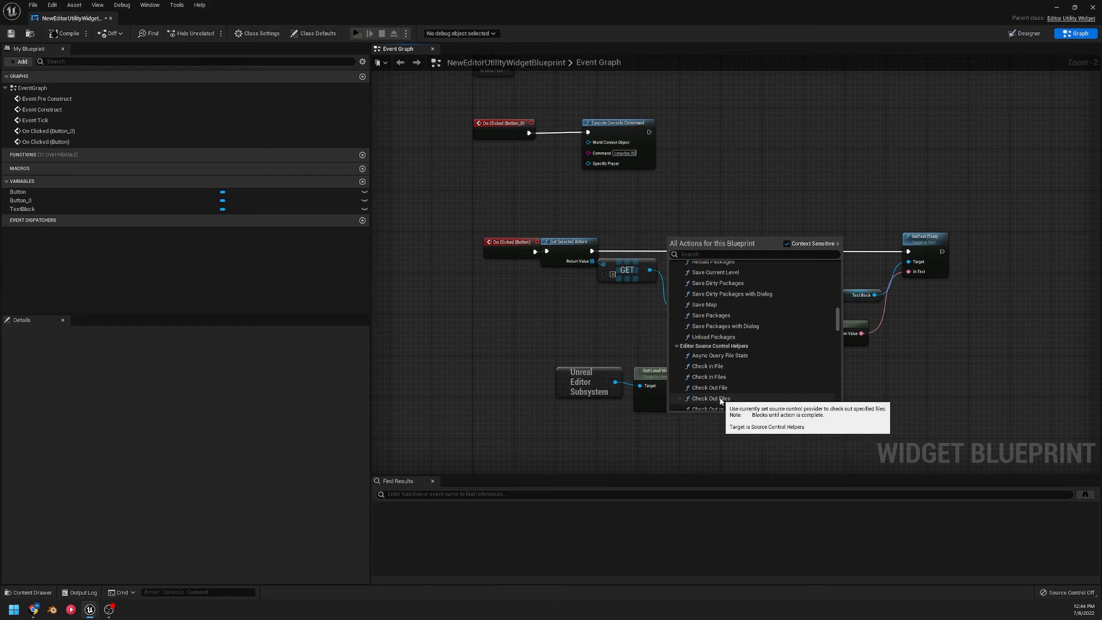
click(1023, 33)
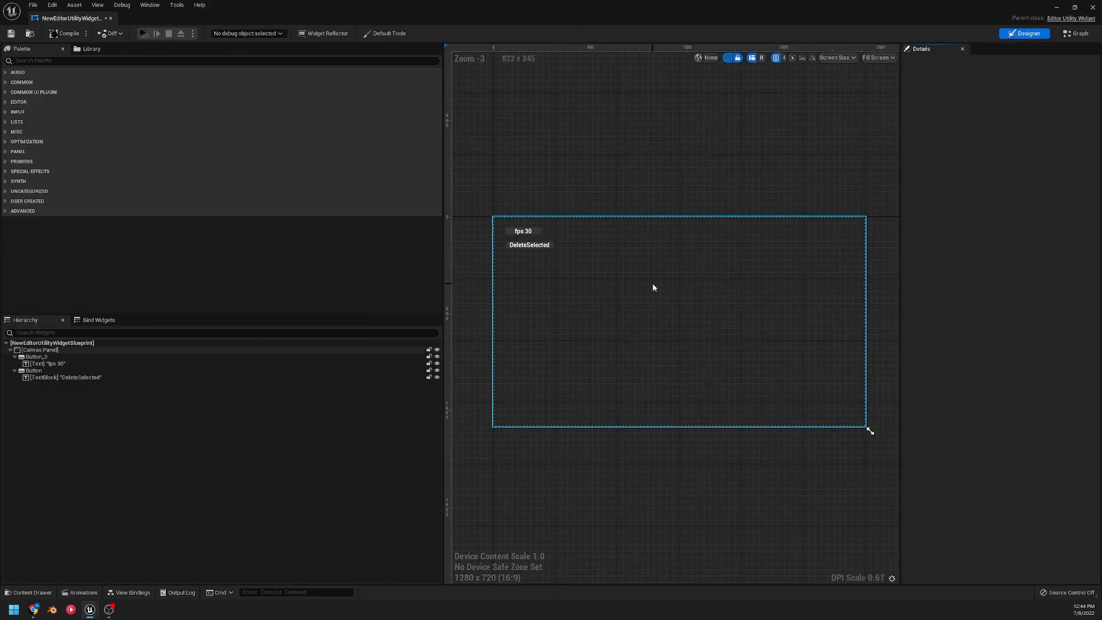
- Bring up the EUW_Tools event graph at its Begin Transaction and End Transaction nodes
click(1075, 33)
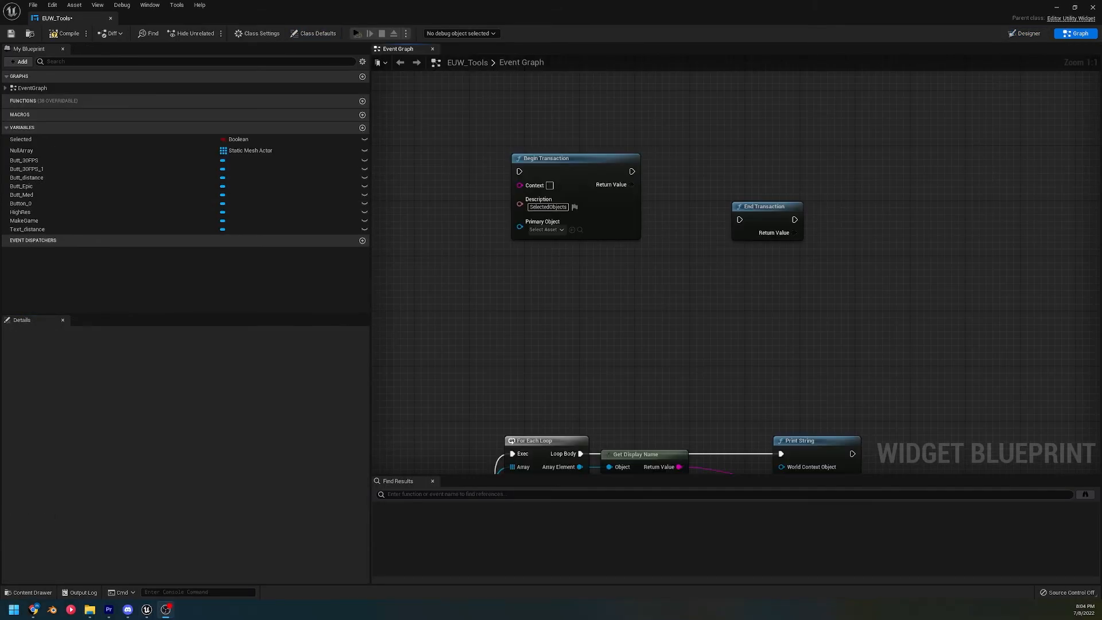
mouse_move(1067, 380)
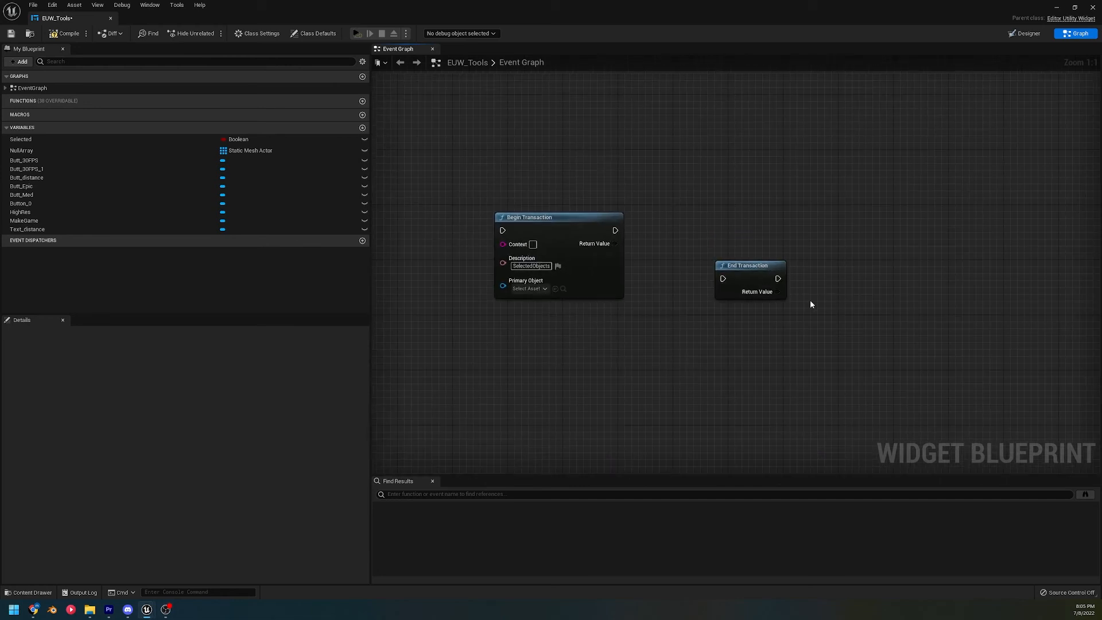
mouse_move(666, 340)
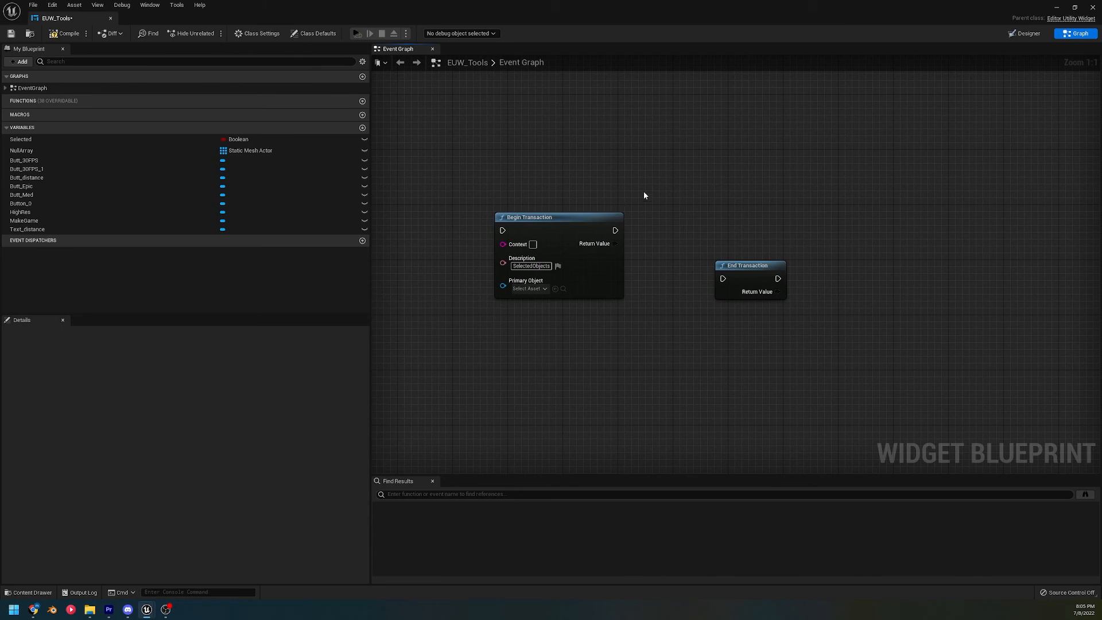
mouse_move(730, 285)
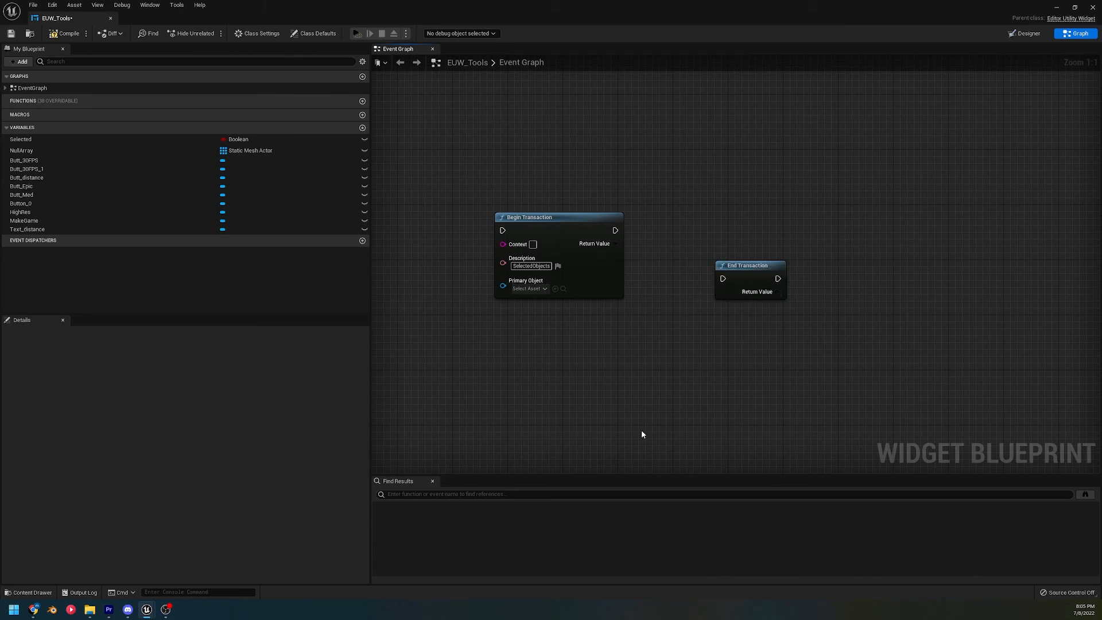
scroll(down, 3)
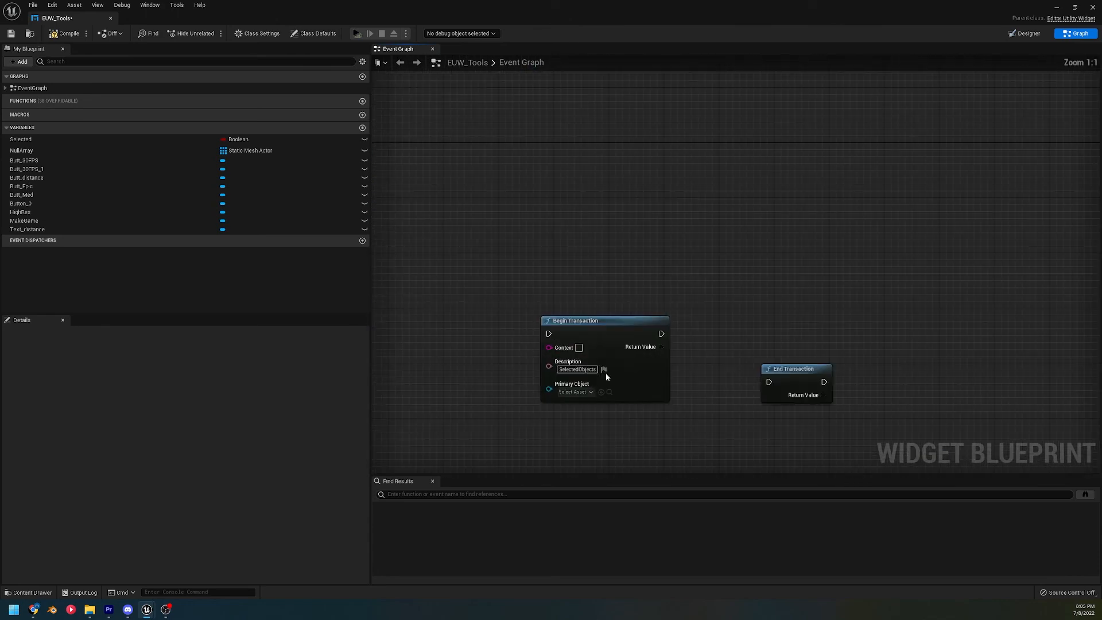
mouse_move(637, 371)
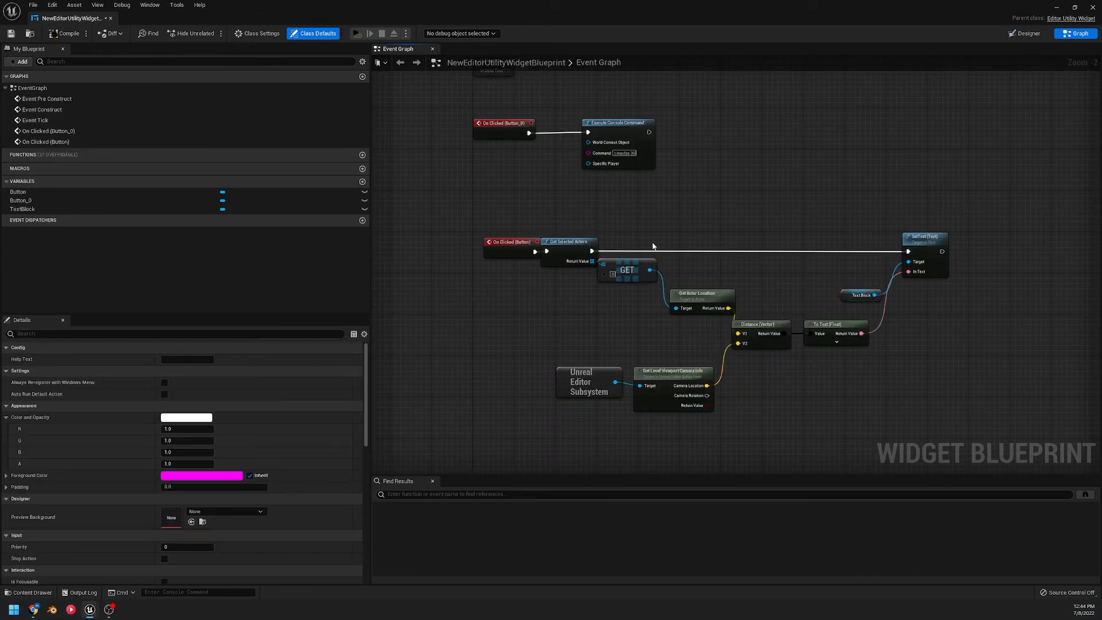
mouse_move(507, 243)
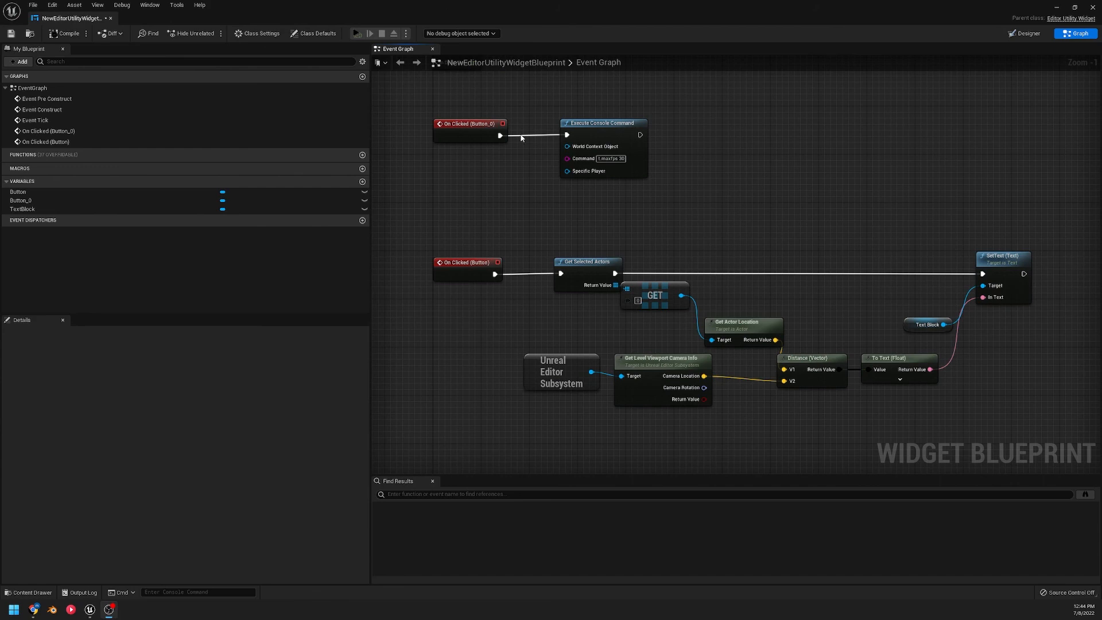
mouse_move(847, 165)
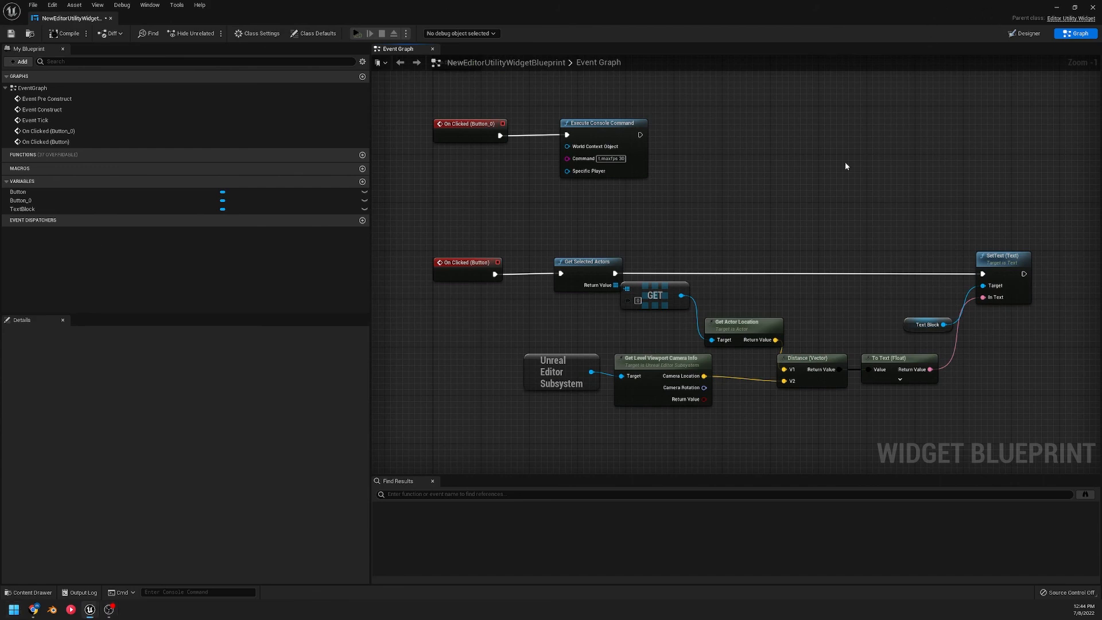